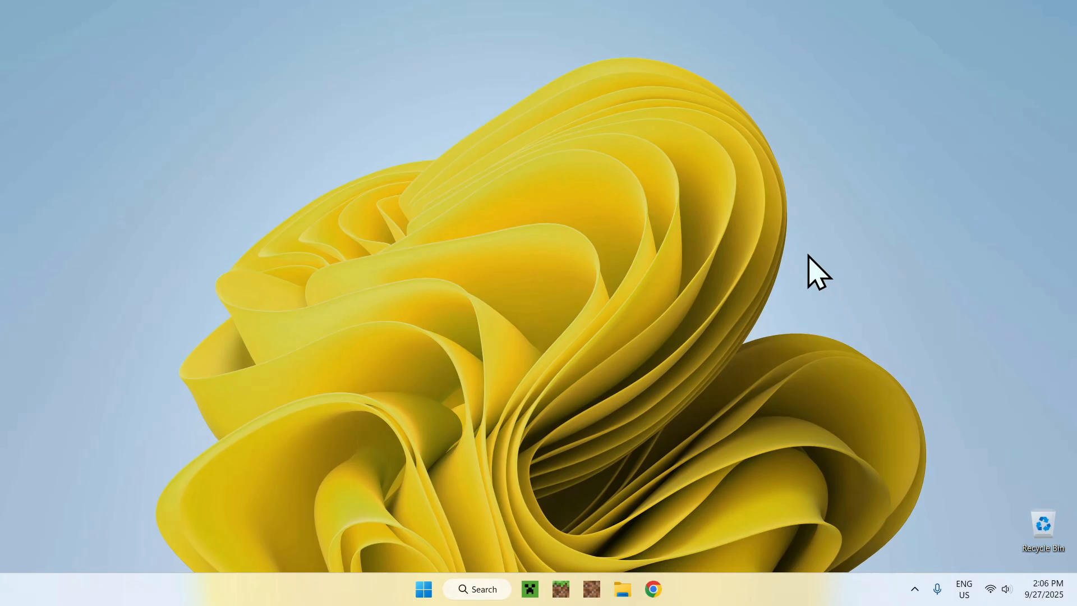
{"action": "mouse_move", "coordinate": [900, 255]}
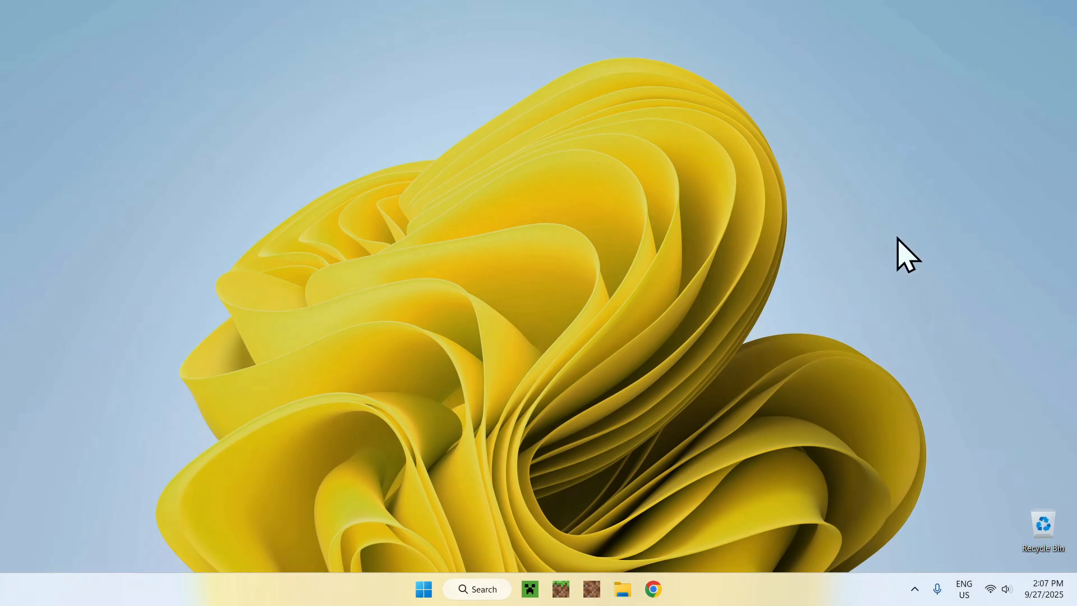
{"action": "mouse_move", "coordinate": [671, 568]}
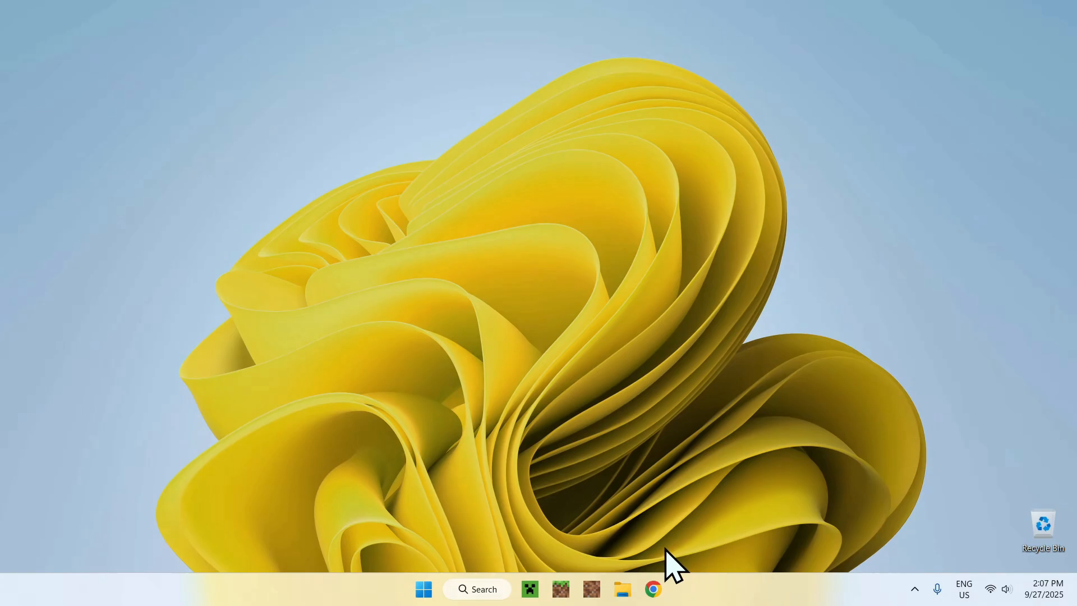
Search Google for 'JDK 25' in Chrome from the taskbar.
{"action": "left_click", "coordinate": [654, 589]}
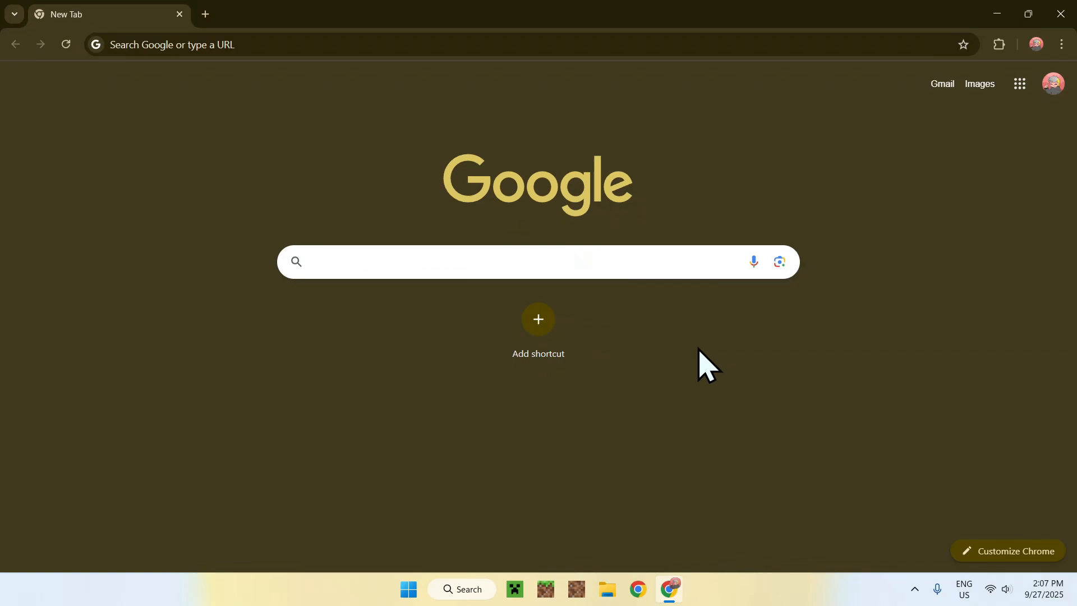
{"action": "type", "text": "JDK 25"}
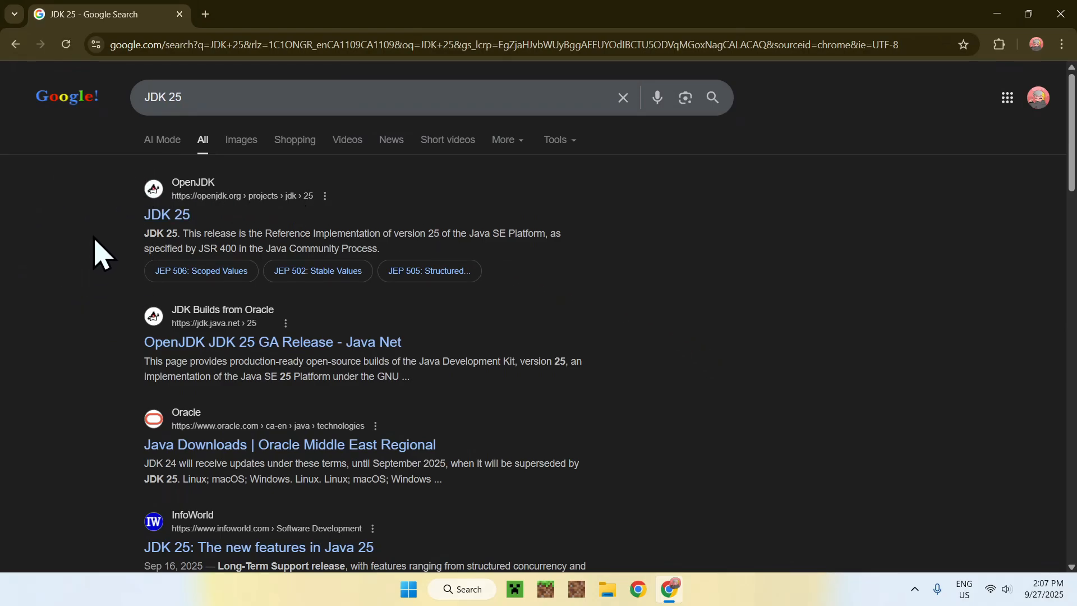
{"action": "mouse_move", "coordinate": [91, 338]}
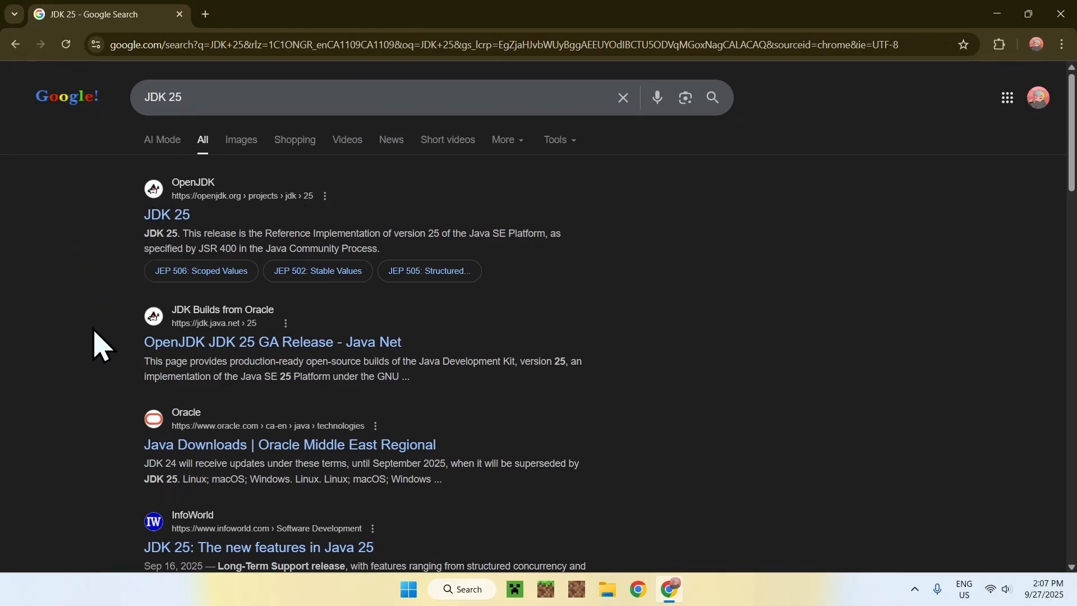
{"action": "mouse_move", "coordinate": [148, 447]}
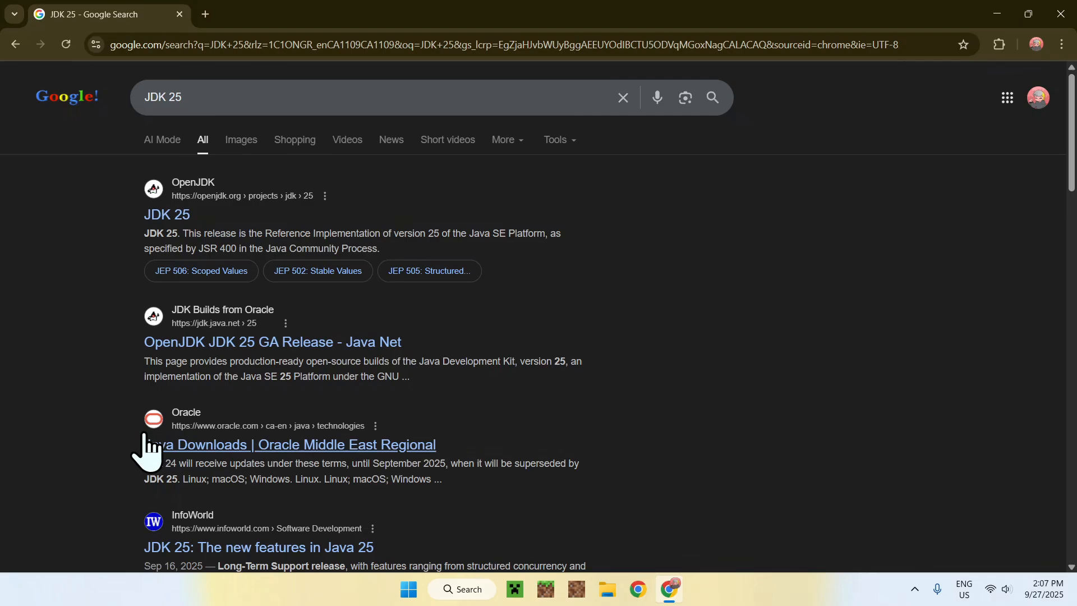
{"action": "mouse_move", "coordinate": [112, 472]}
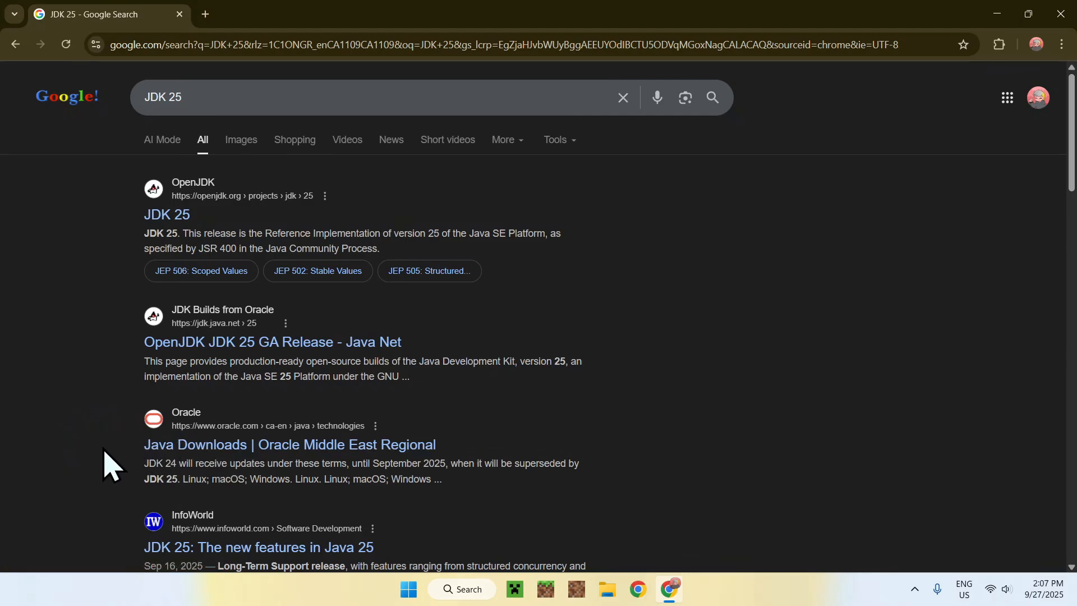
{"action": "mouse_move", "coordinate": [247, 470]}
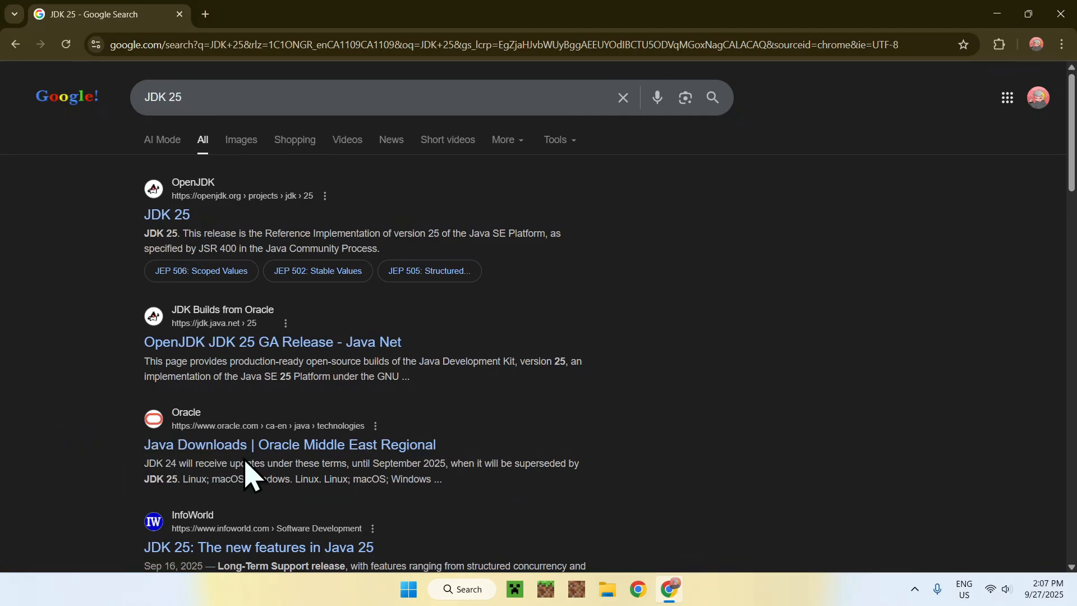
Go to Oracle's Java Downloads page and scroll to the JDK 25 download list.
{"action": "left_click", "coordinate": [289, 444]}
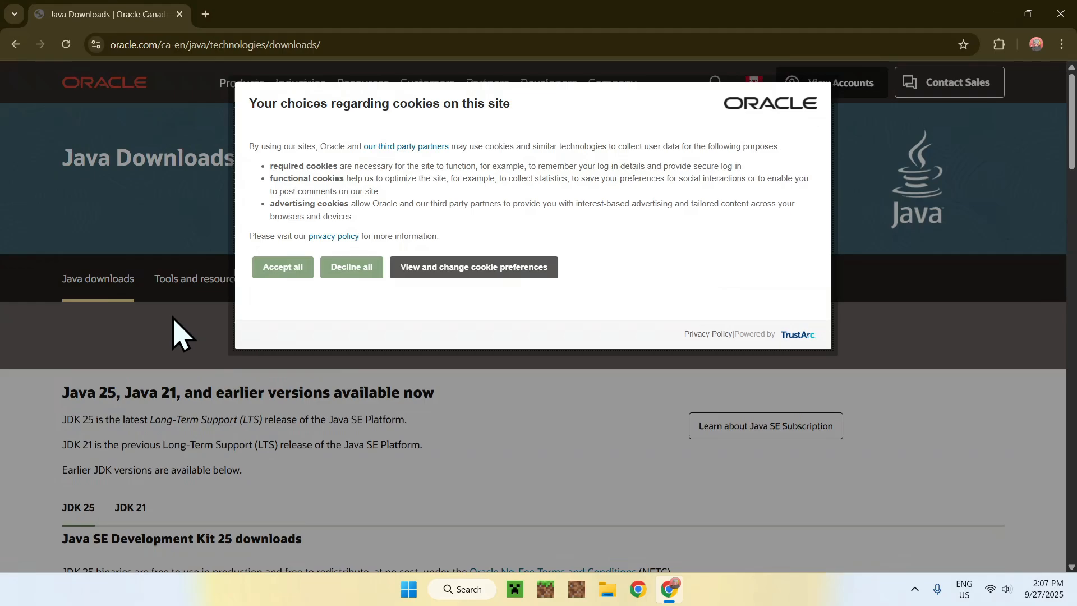
{"action": "mouse_move", "coordinate": [227, 344]}
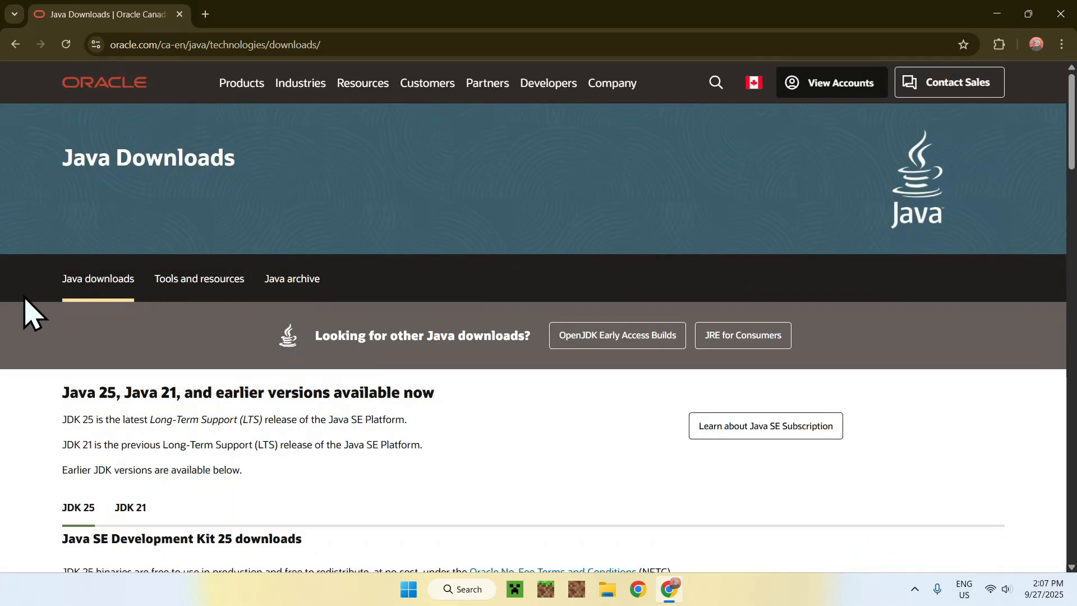
{"action": "scroll", "scroll_direction": "down", "scroll_amount": 3}
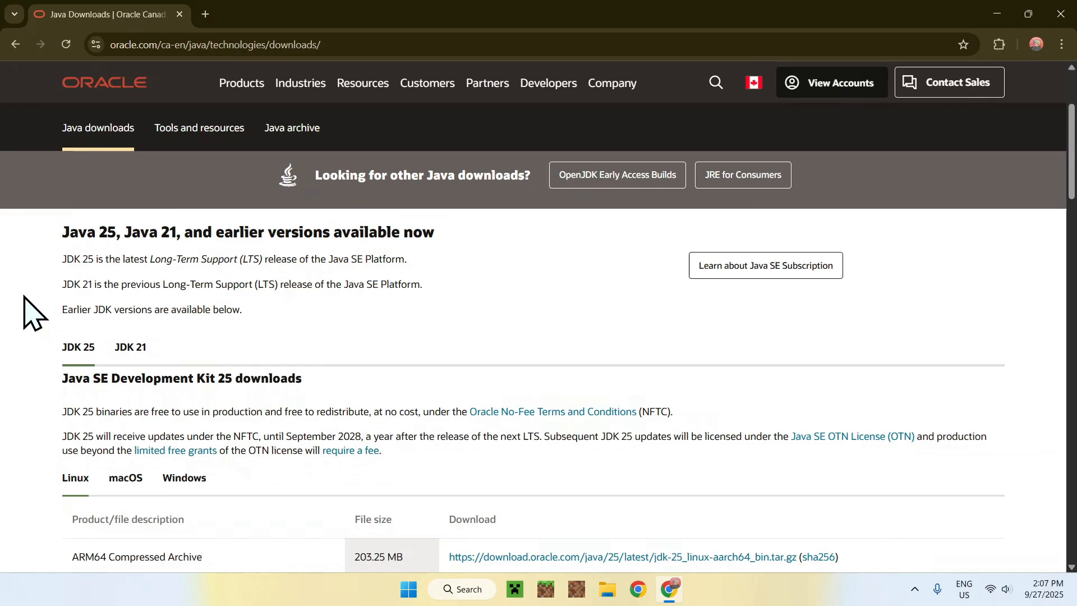
{"action": "scroll", "scroll_direction": "down", "scroll_amount": 3}
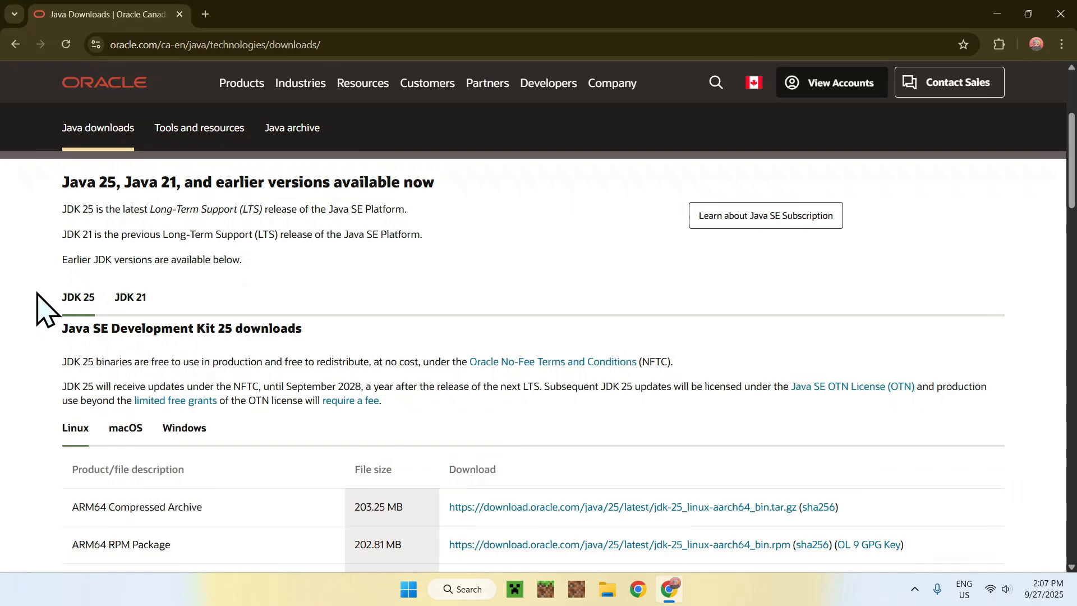
{"action": "mouse_move", "coordinate": [185, 428]}
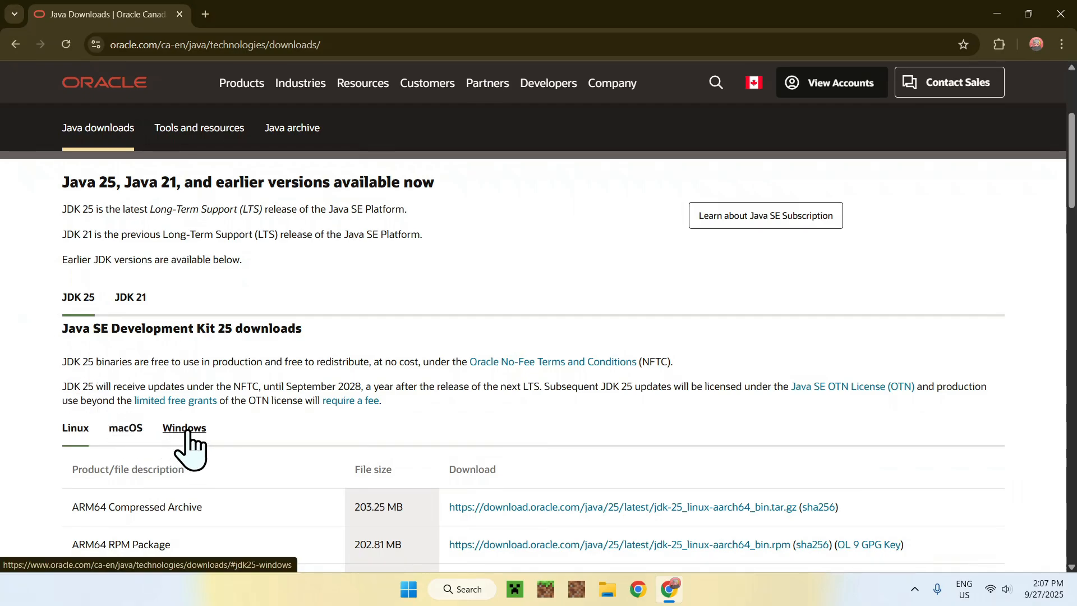
Switch the JDK 25 download list from Linux to Windows files.
{"action": "left_click", "coordinate": [184, 428]}
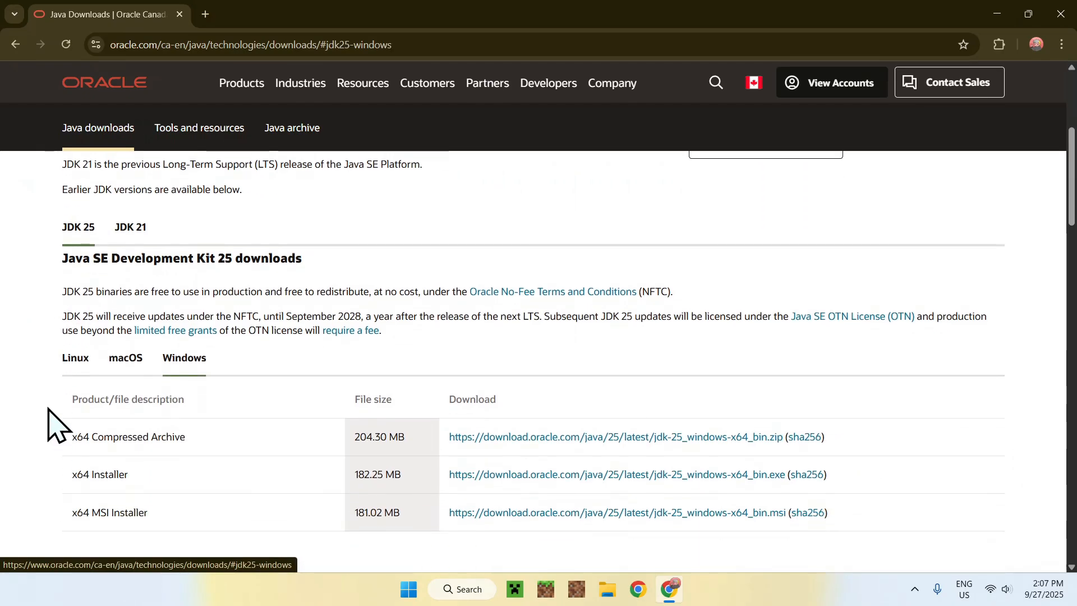
{"action": "mouse_move", "coordinate": [33, 405]}
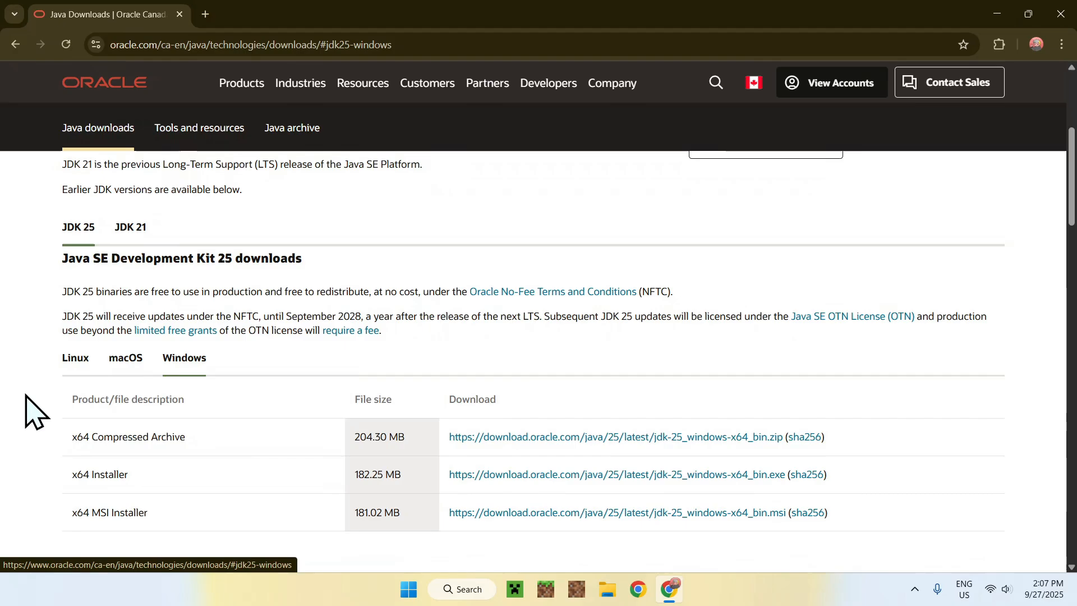
{"action": "mouse_move", "coordinate": [55, 453]}
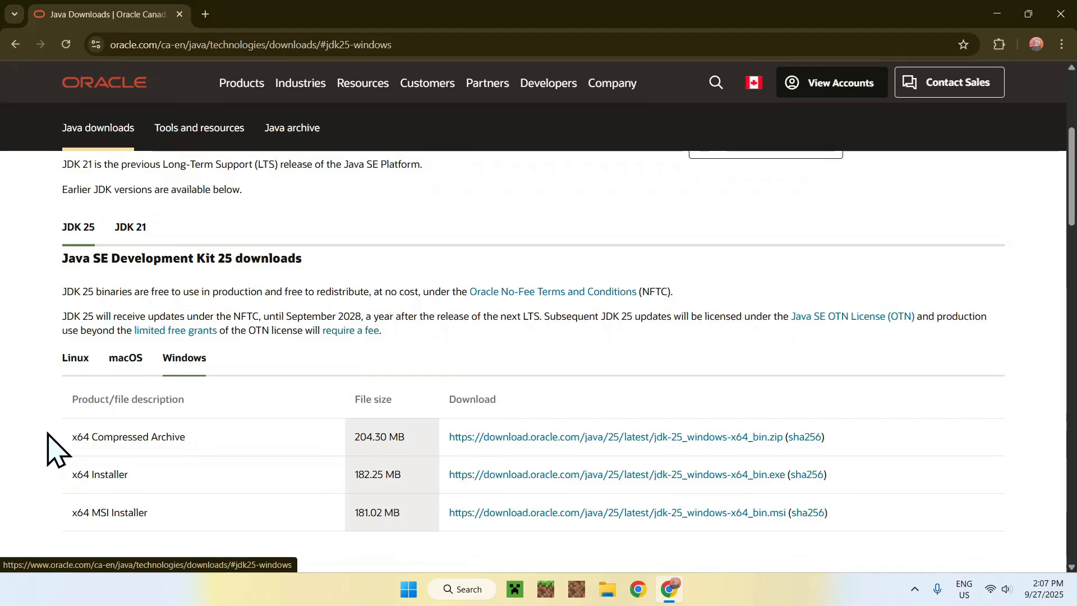
{"action": "mouse_move", "coordinate": [44, 533]}
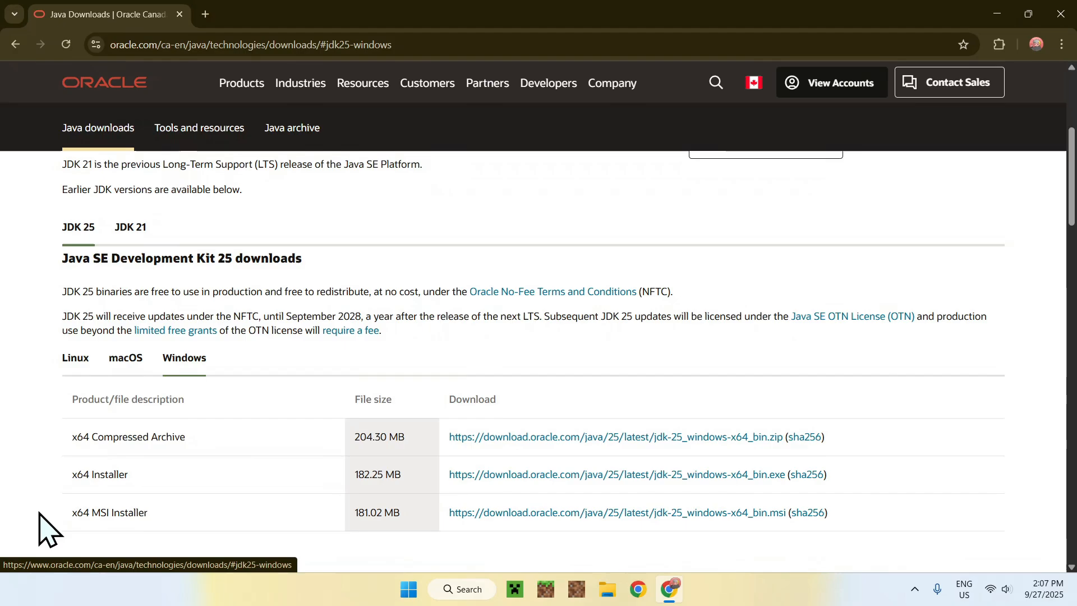
{"action": "mouse_move", "coordinate": [44, 514]}
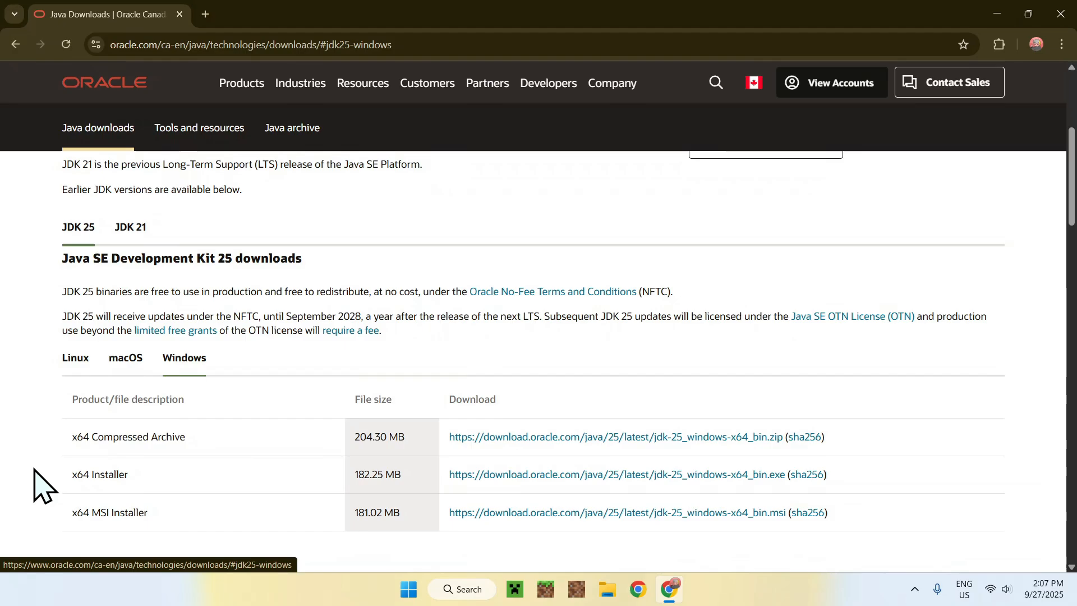
{"action": "mouse_move", "coordinate": [59, 490]}
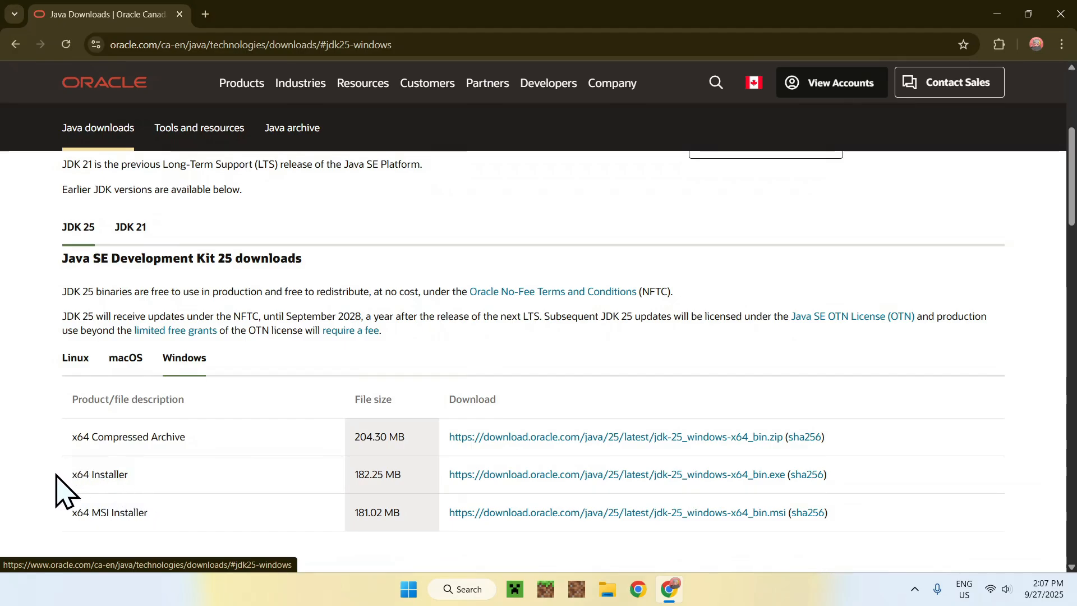
{"action": "mouse_move", "coordinate": [167, 494]}
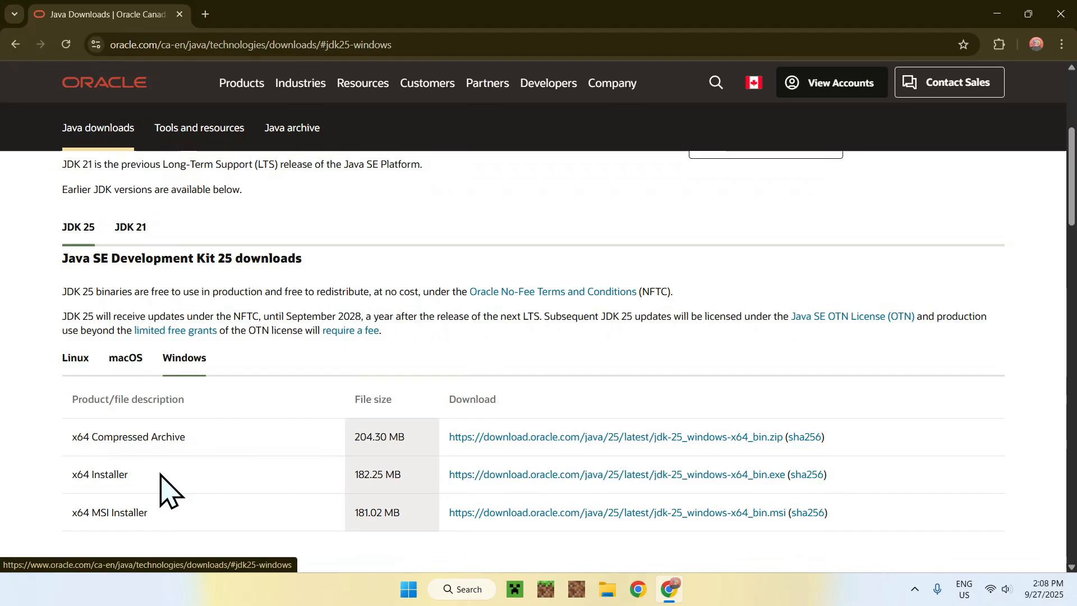
{"action": "mouse_move", "coordinate": [490, 483]}
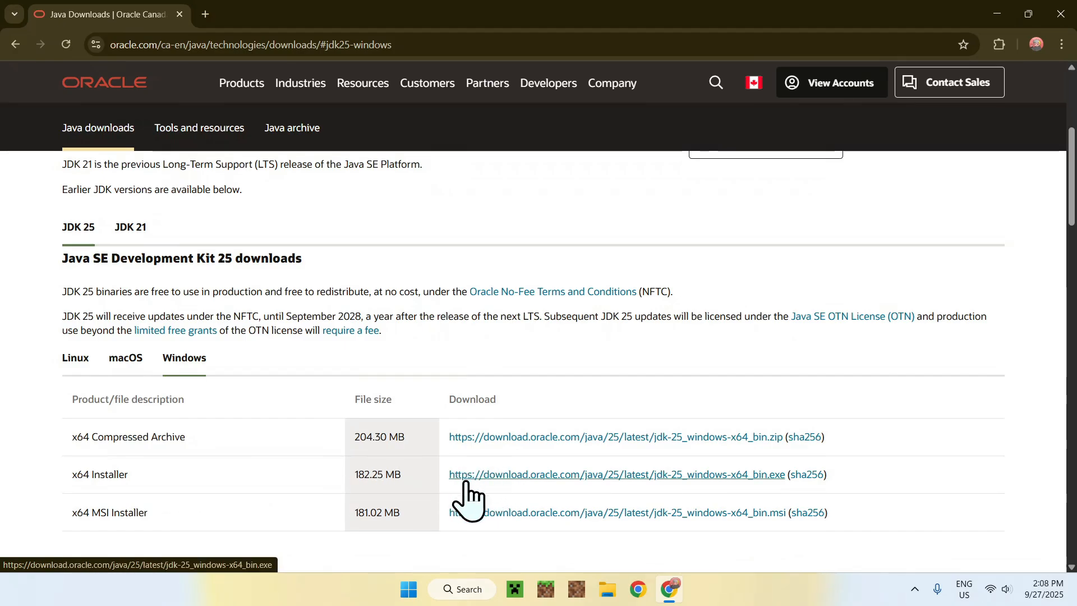
Download the JDK 25 Windows x64 installer, confirm it finished, and bring up File Explorer.
{"action": "left_click", "coordinate": [611, 474]}
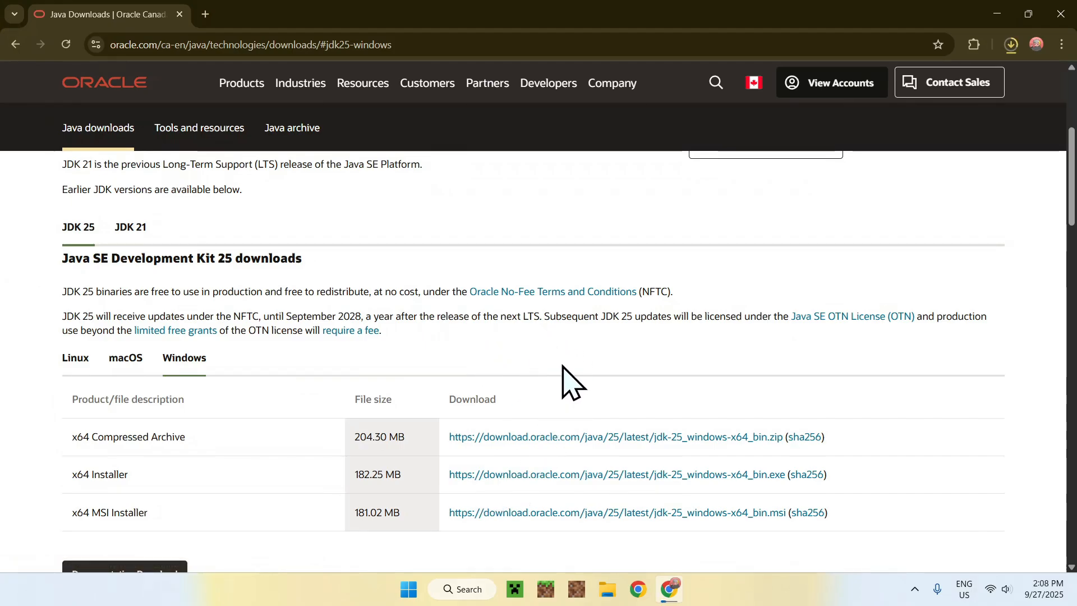
{"action": "mouse_move", "coordinate": [952, 248]}
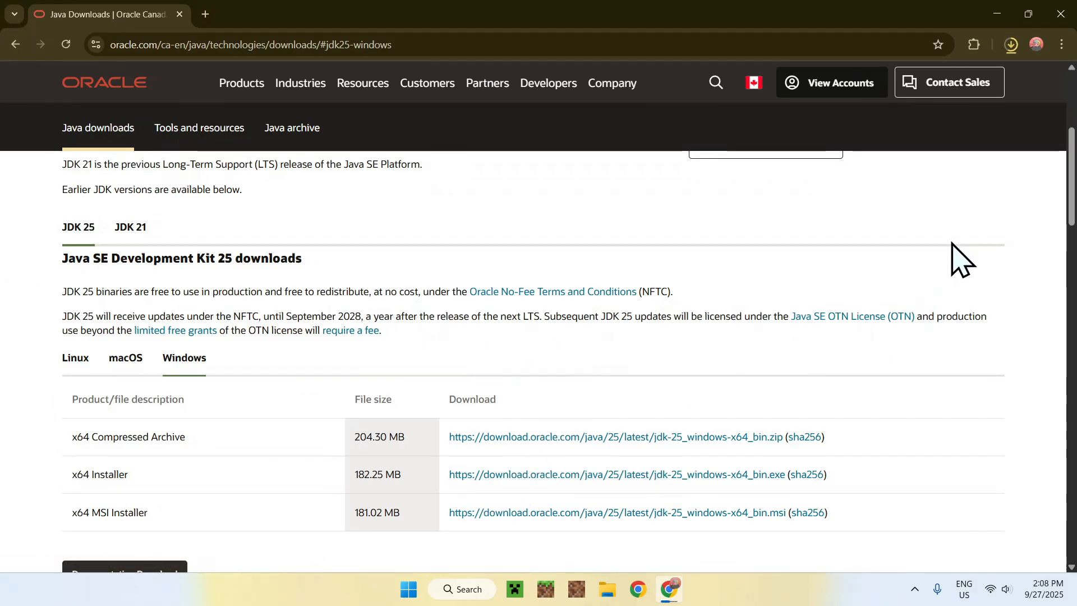
{"action": "left_click", "coordinate": [1011, 45]}
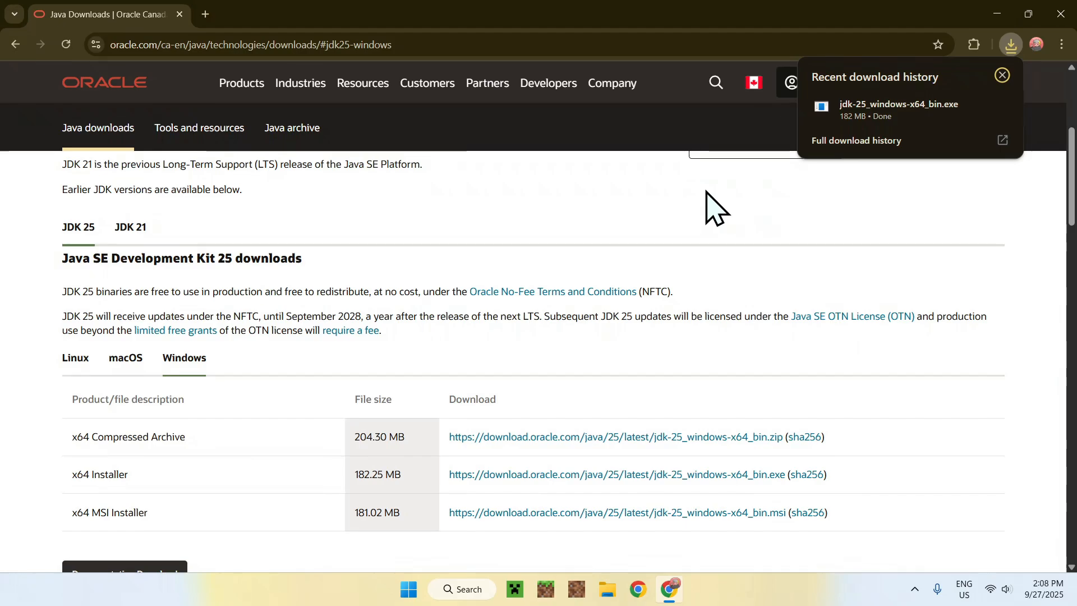
{"action": "mouse_move", "coordinate": [697, 199]}
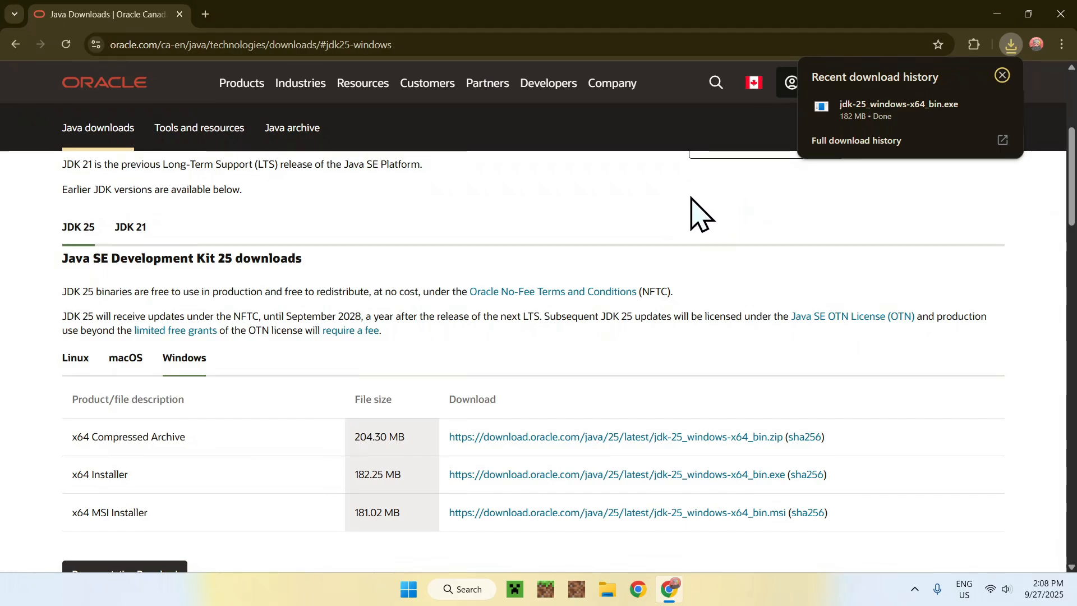
{"action": "mouse_move", "coordinate": [1058, 53]}
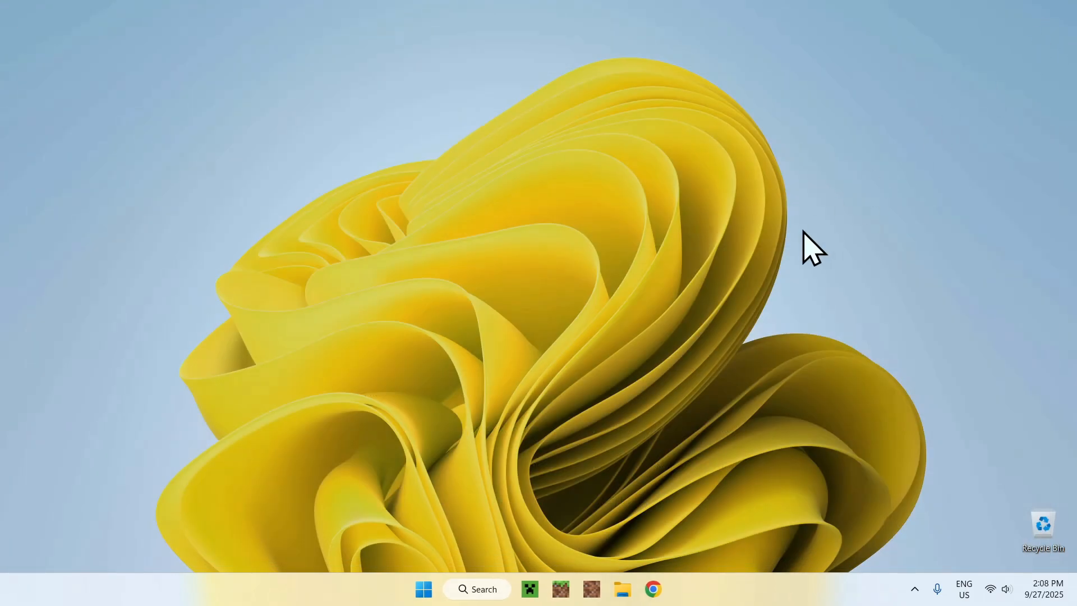
{"action": "mouse_move", "coordinate": [527, 527]}
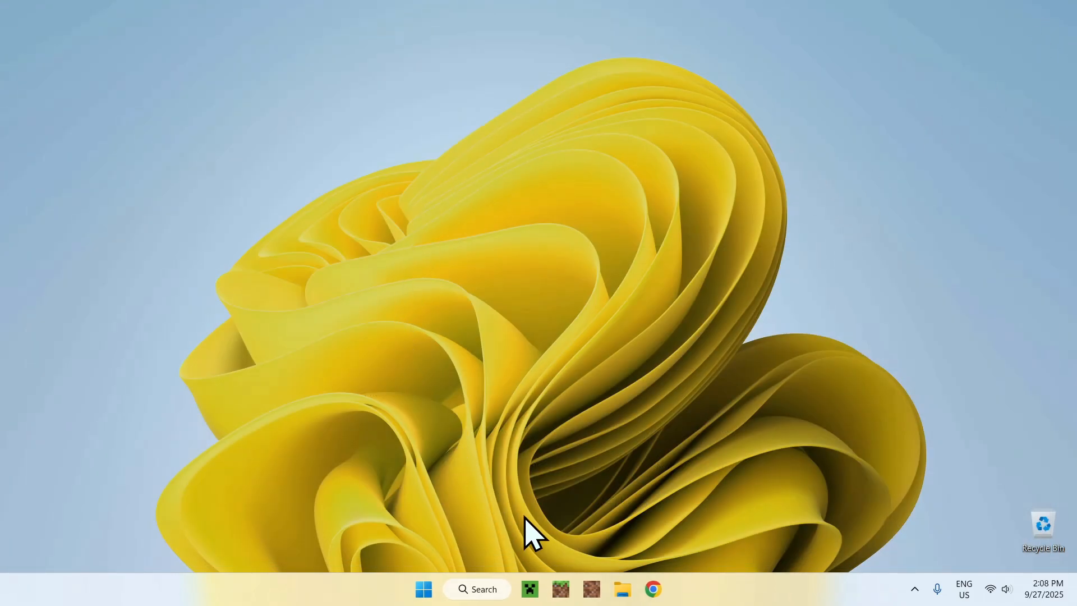
{"action": "left_click", "coordinate": [623, 589]}
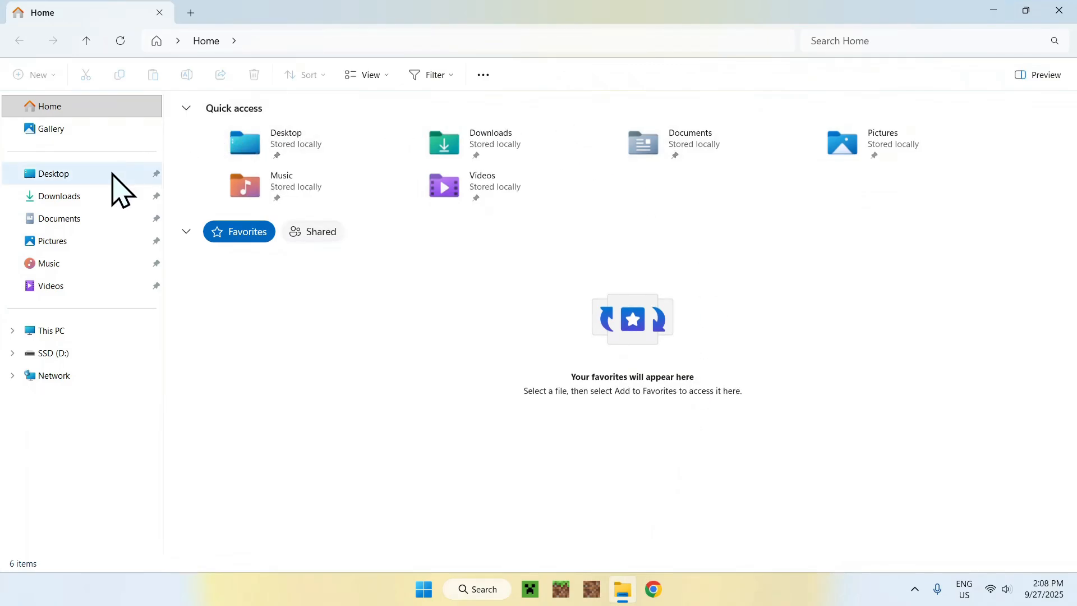
Launch jdk-25_windows-x64_bin.exe from the Downloads folder.
{"action": "left_click", "coordinate": [59, 196]}
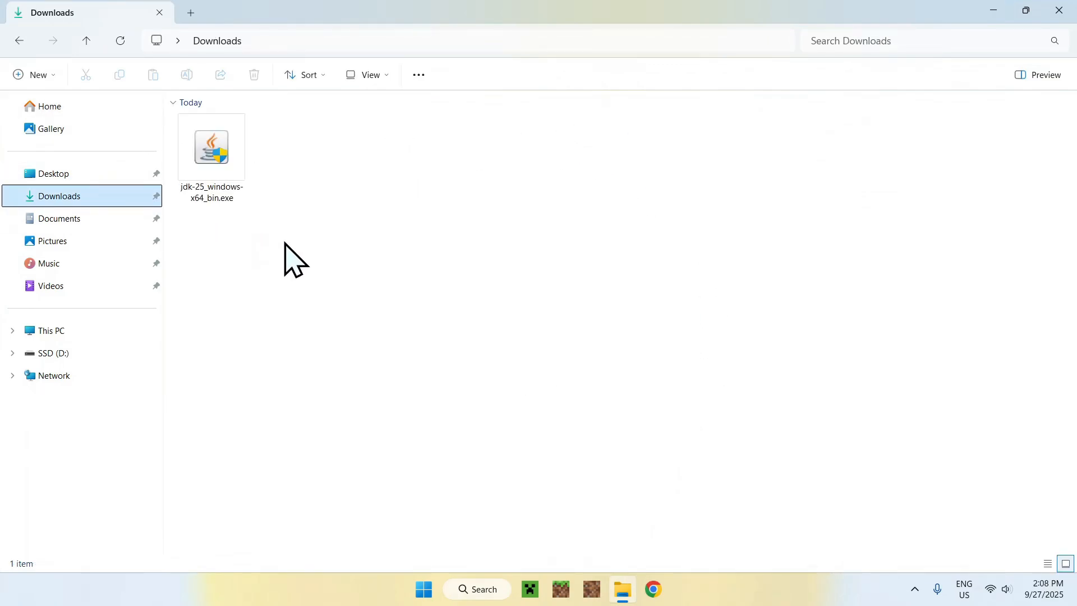
{"action": "mouse_move", "coordinate": [319, 134]}
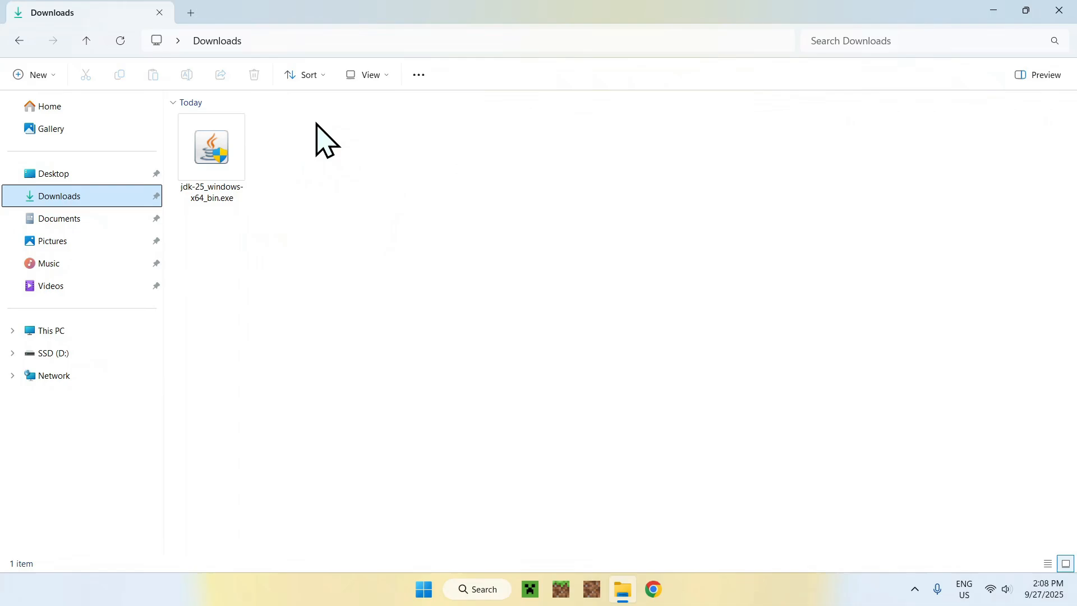
{"action": "mouse_move", "coordinate": [290, 138]}
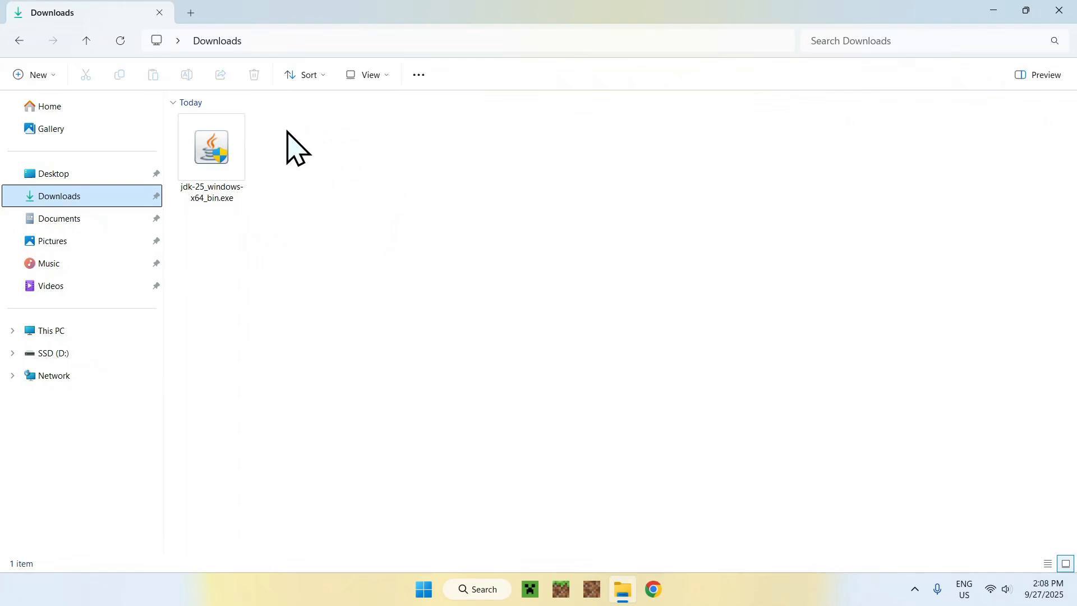
{"action": "mouse_move", "coordinate": [291, 212]}
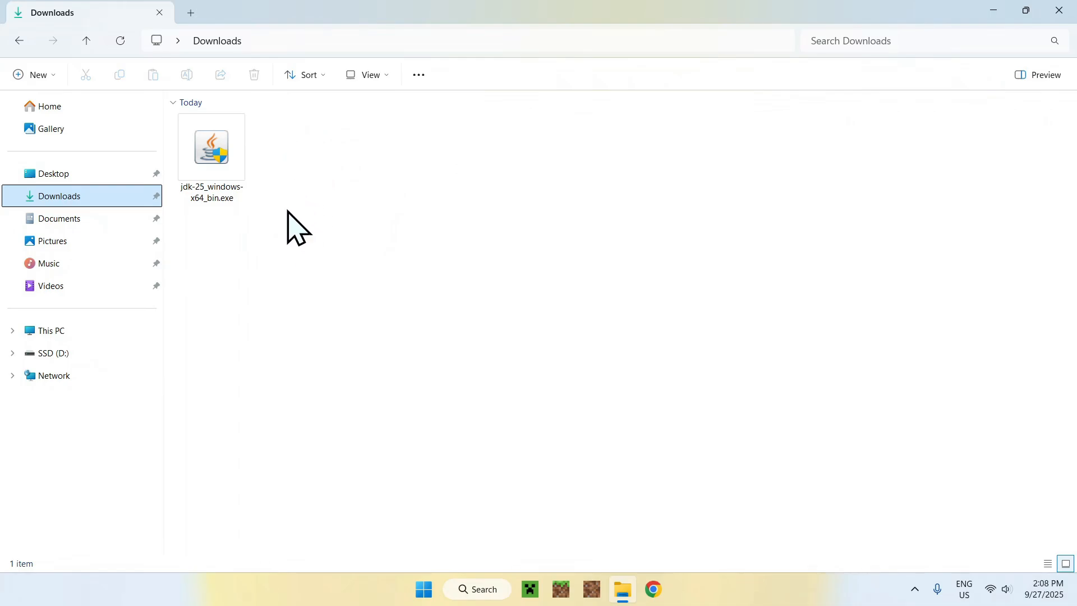
{"action": "left_click", "coordinate": [211, 147]}
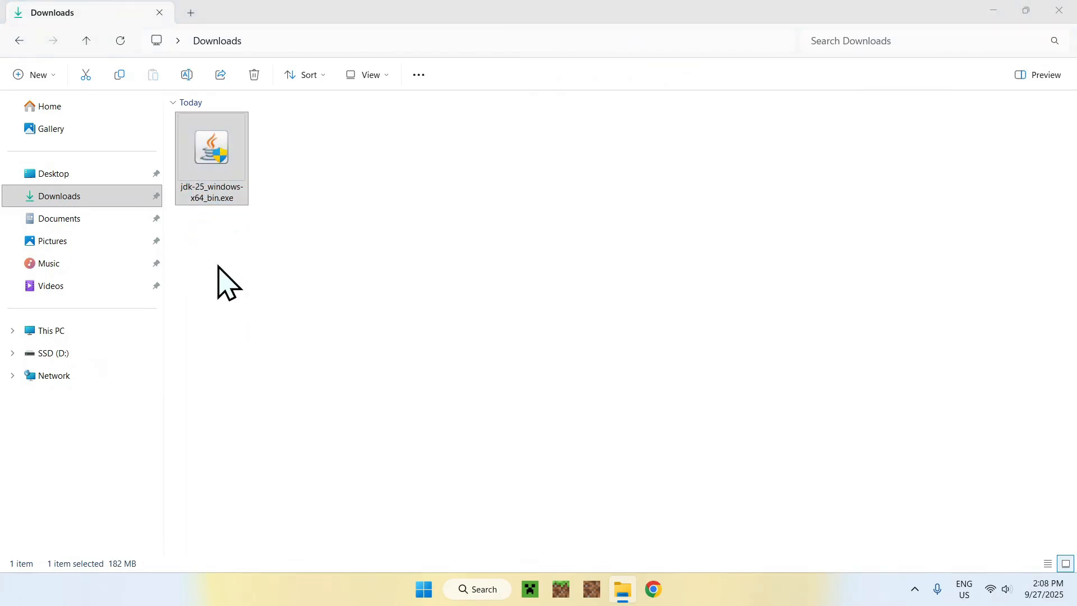
{"action": "mouse_move", "coordinate": [195, 283]}
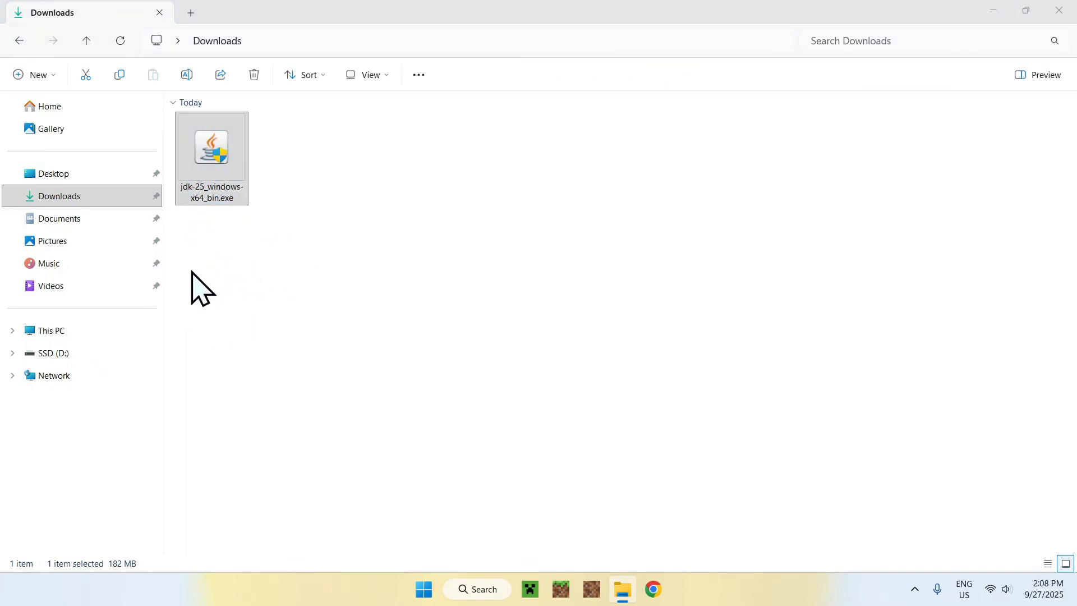
{"action": "mouse_move", "coordinate": [444, 420]}
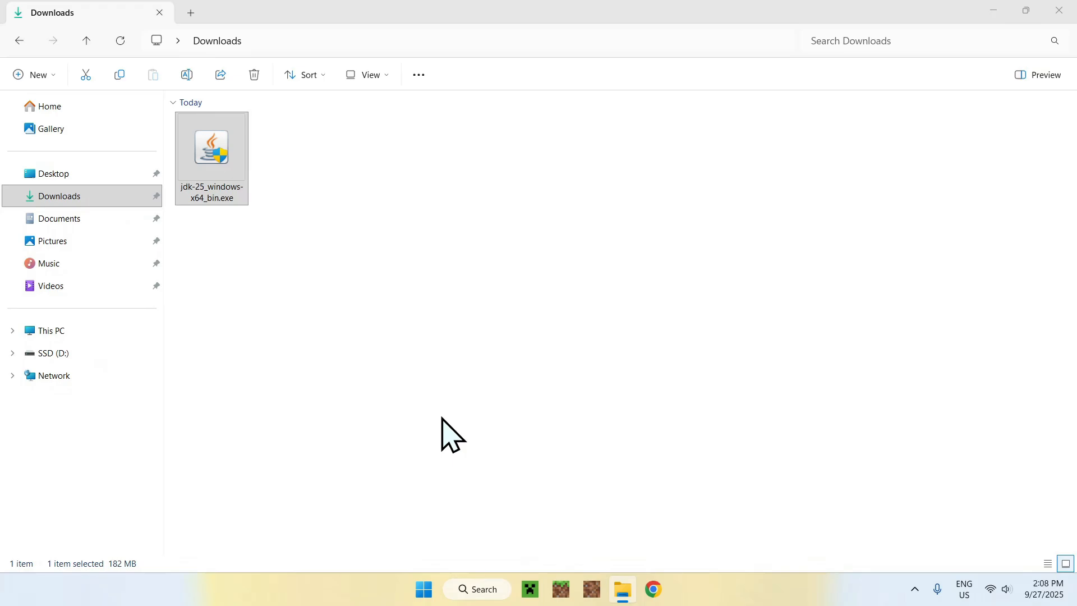
{"action": "double_click", "coordinate": [211, 146]}
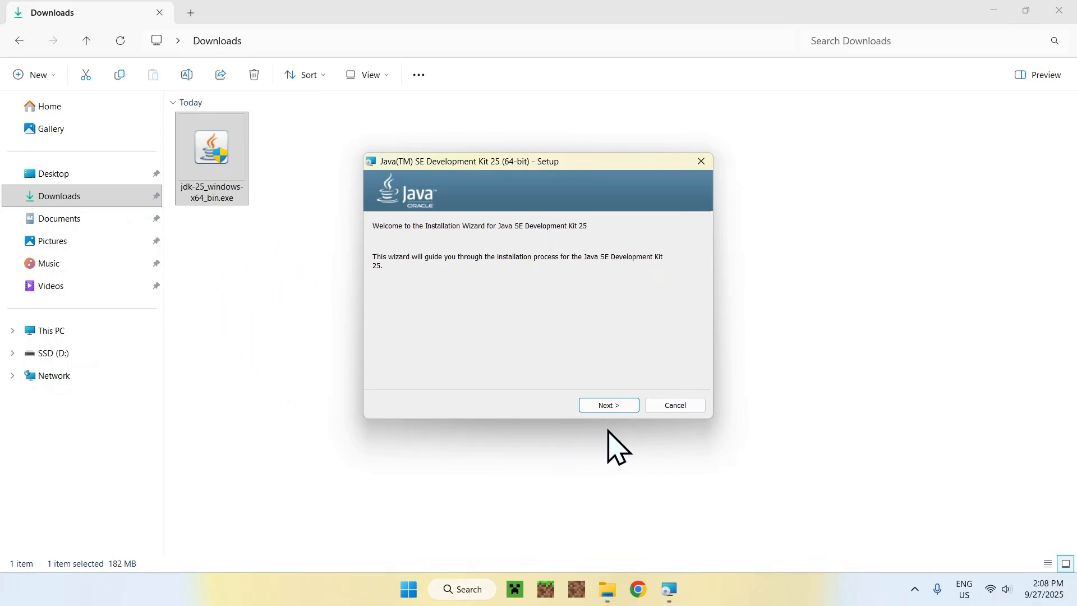
Run the JDK 25 setup with the default Java folder and close the finished wizard.
{"action": "left_click", "coordinate": [609, 405]}
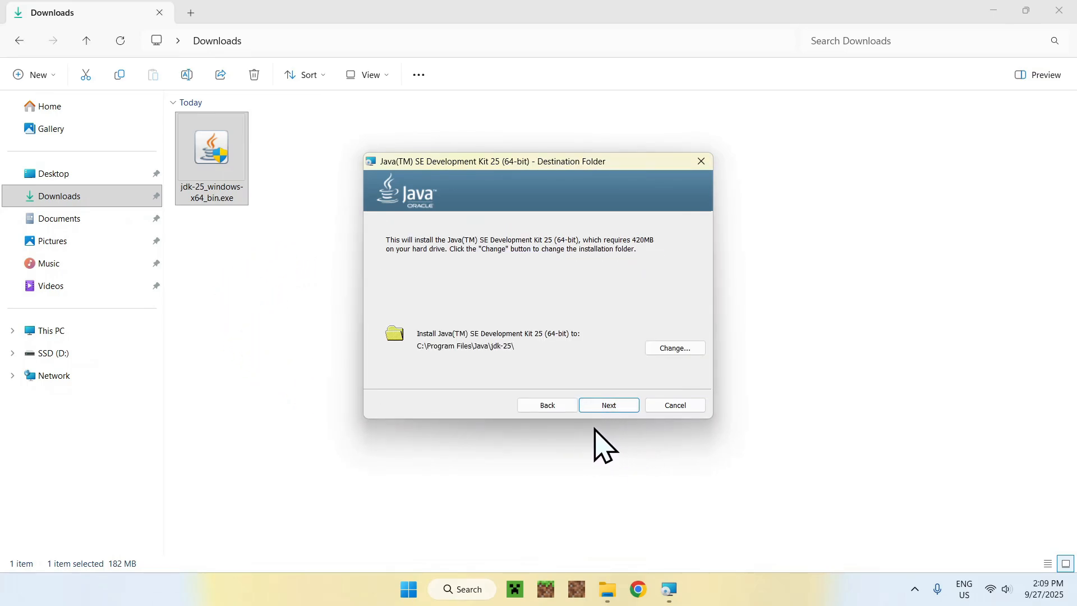
{"action": "left_click", "coordinate": [609, 405]}
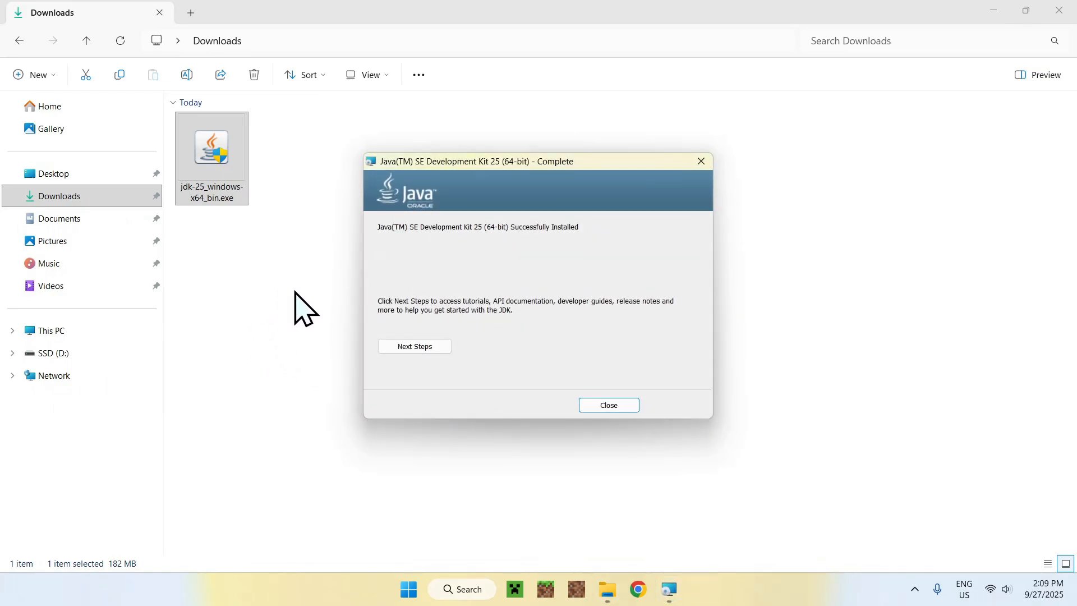
{"action": "mouse_move", "coordinate": [566, 472]}
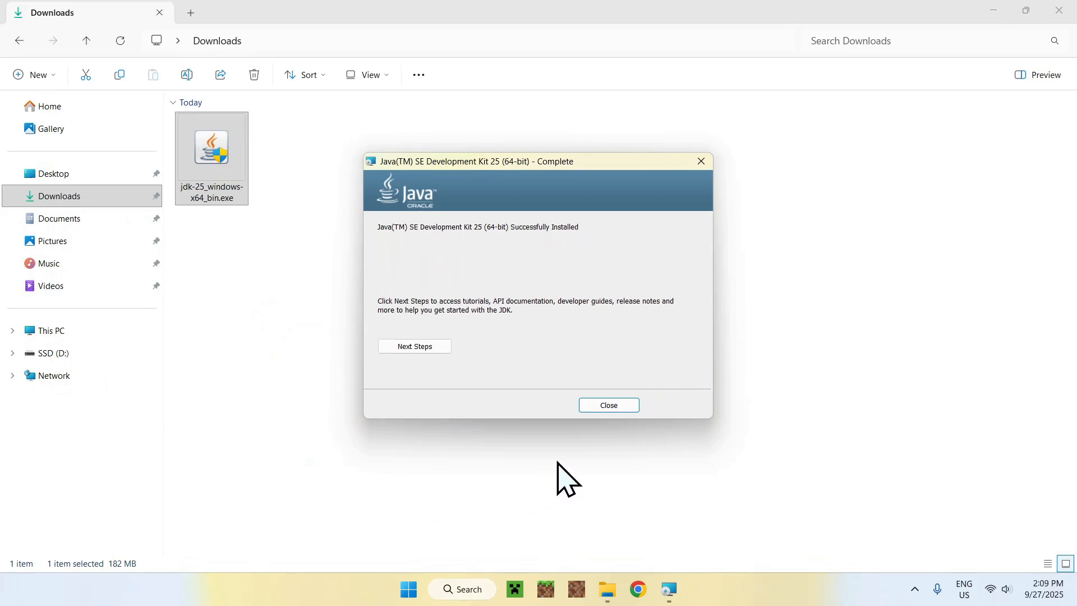
{"action": "left_click", "coordinate": [608, 405]}
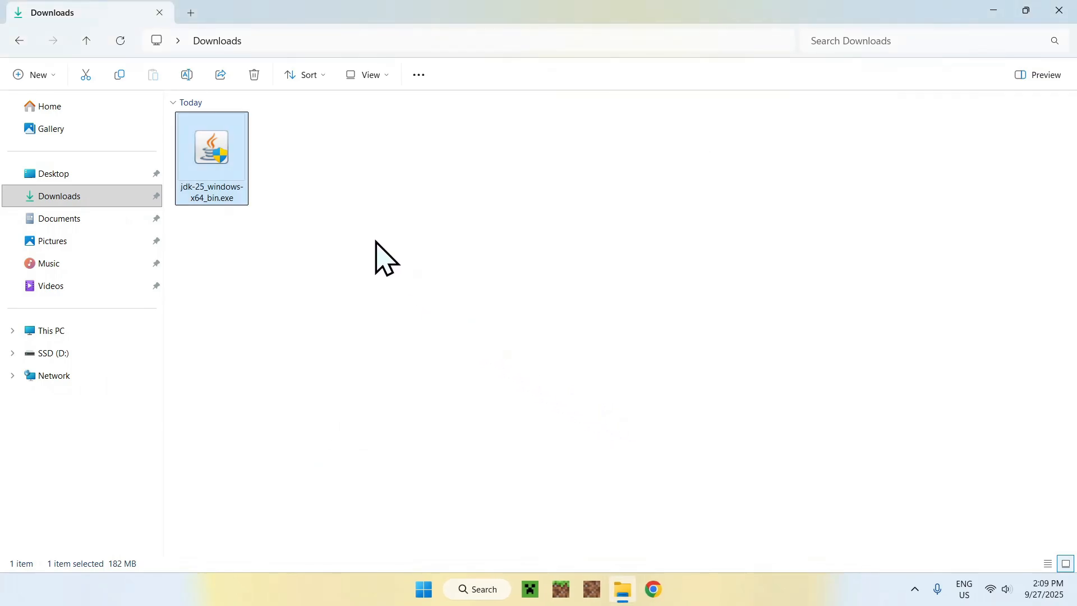
Deselect the installer file and bring Chrome back to the front.
{"action": "left_click", "coordinate": [485, 236]}
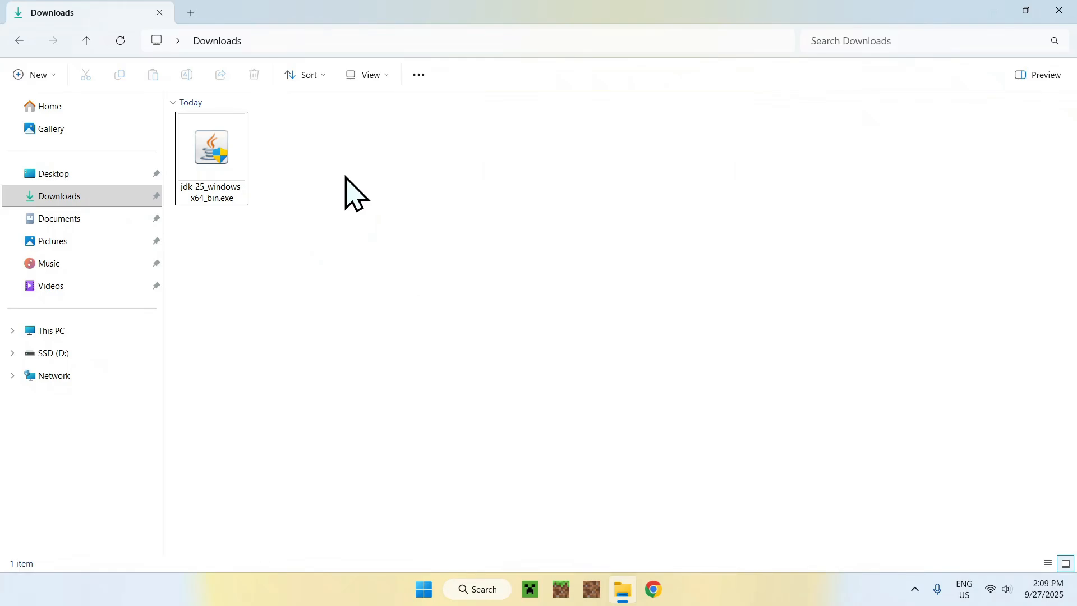
{"action": "mouse_move", "coordinate": [345, 174]}
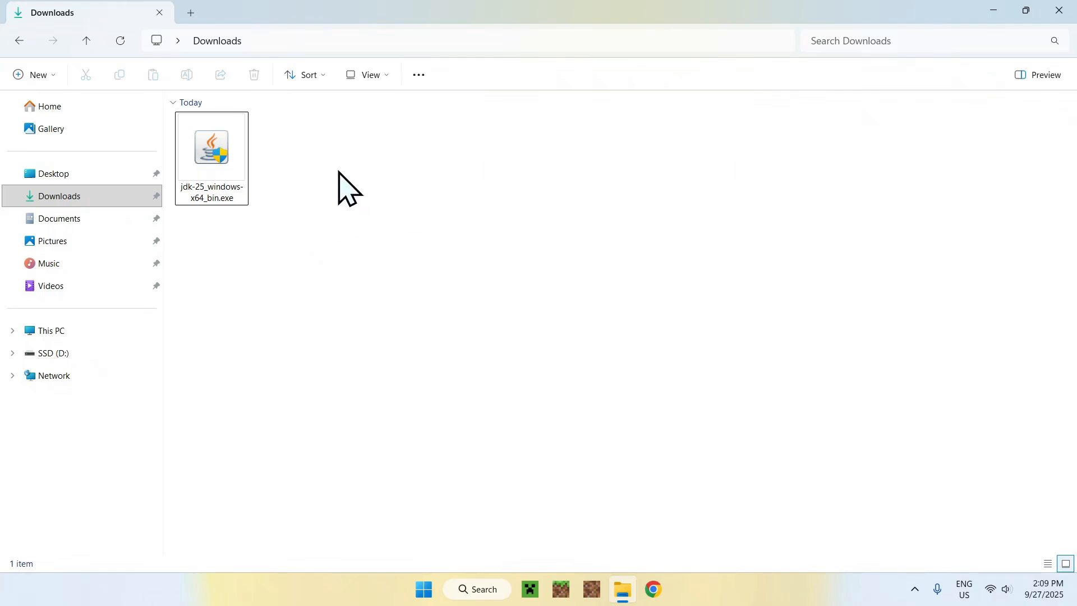
{"action": "left_click", "coordinate": [653, 588]}
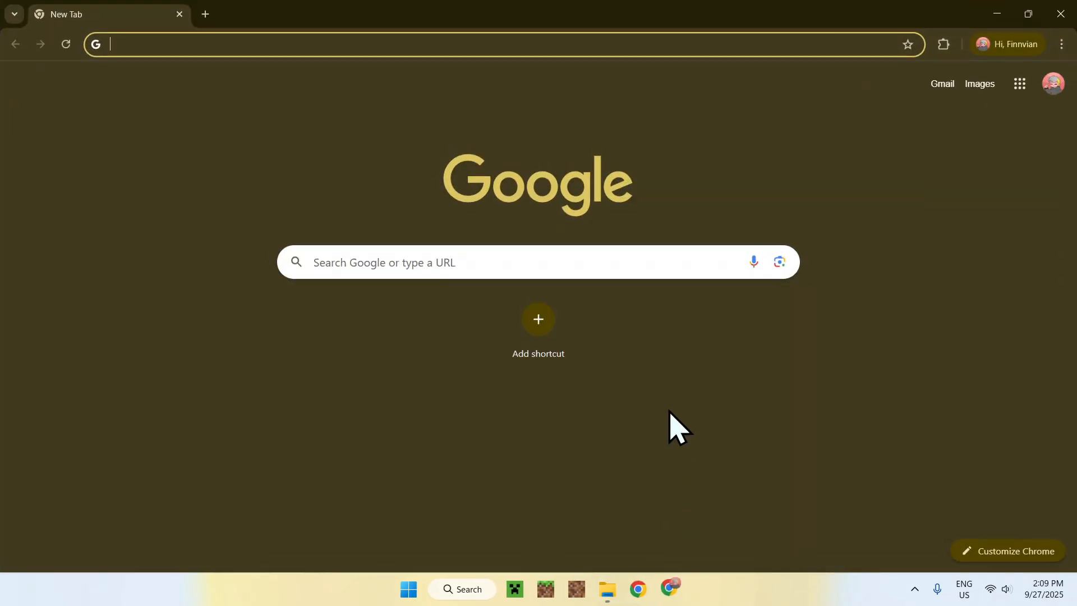
Run a Google search for 'Iris Shaders' from the new tab.
{"action": "left_click", "coordinate": [537, 262]}
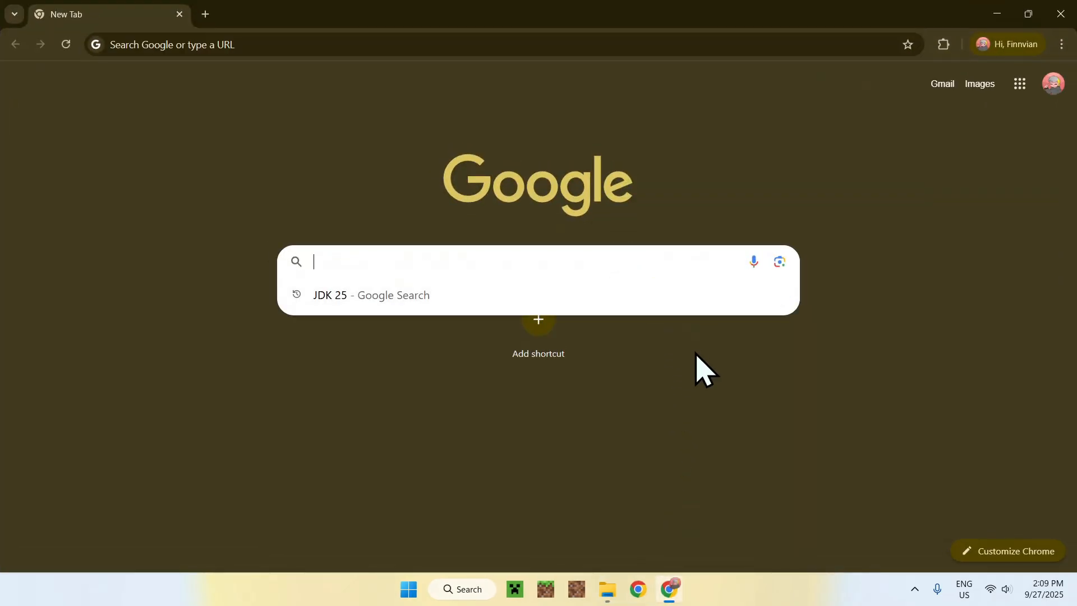
{"action": "type", "text": "lri"}
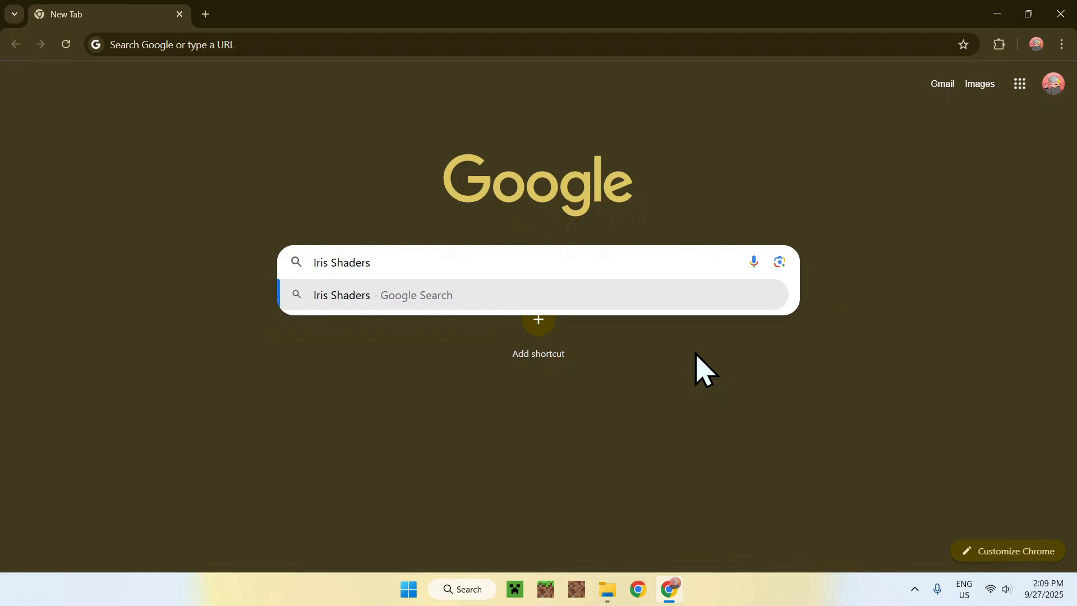
{"action": "key", "text": "Enter"}
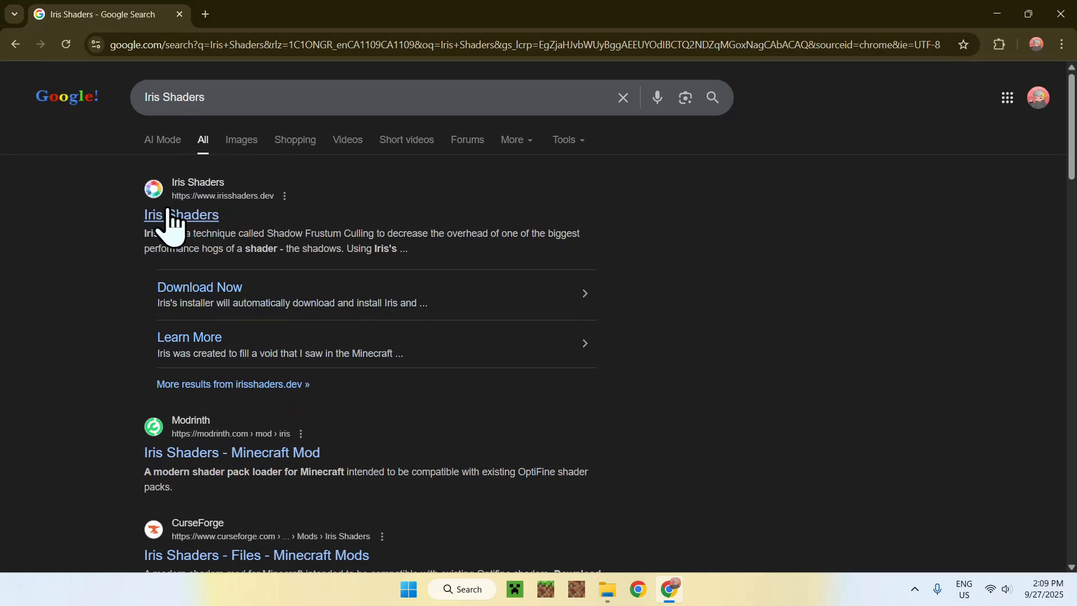
Download the universal Iris-Installer-3.2.1.jar from irisshaders.dev and return to the Downloads folder.
{"action": "left_click", "coordinate": [182, 214]}
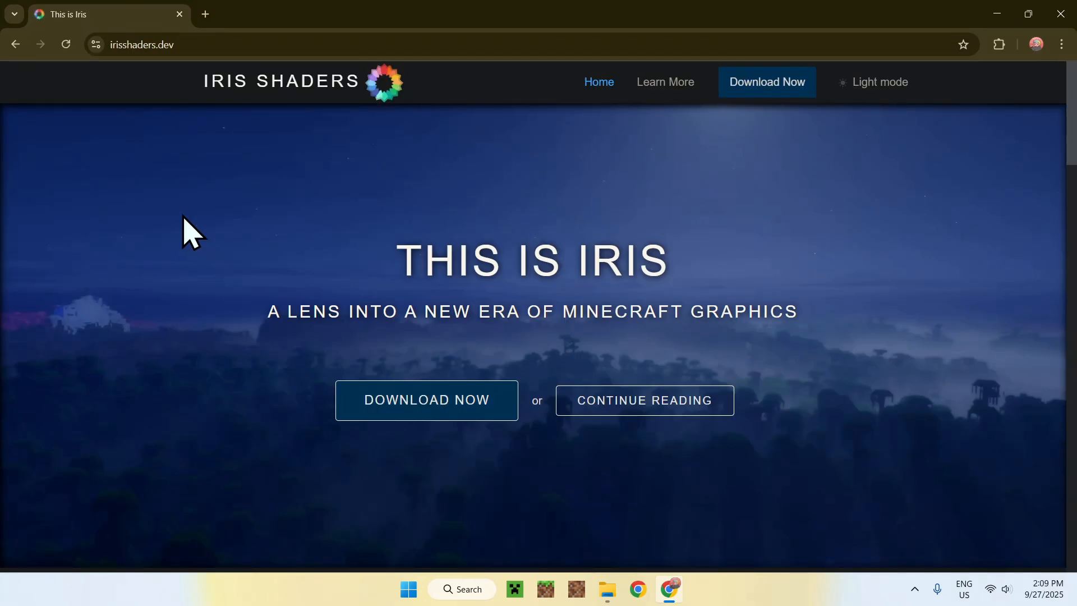
{"action": "mouse_move", "coordinate": [415, 430]}
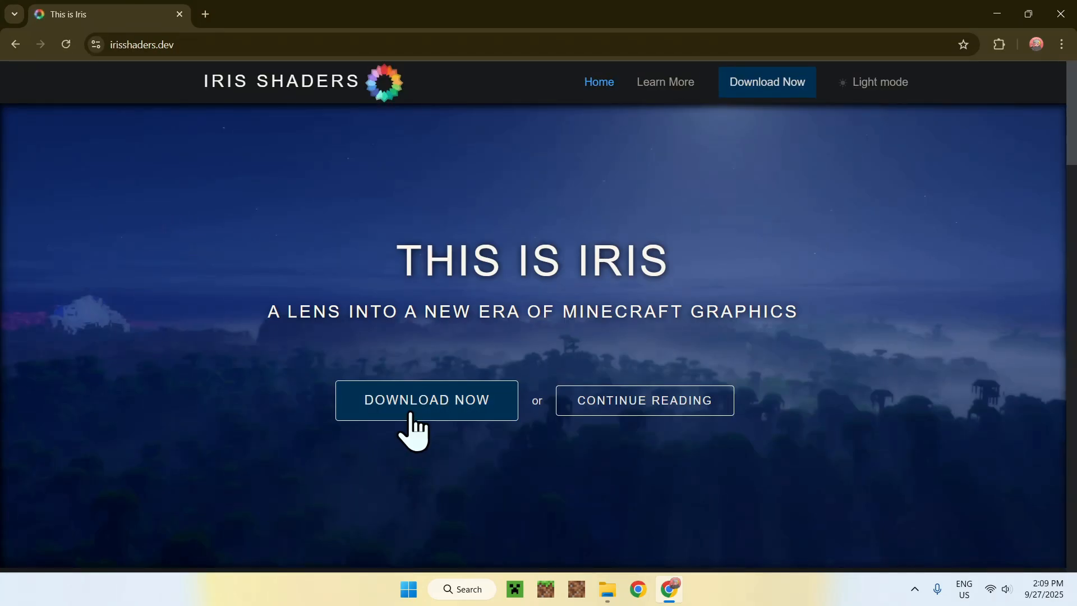
{"action": "left_click", "coordinate": [426, 400]}
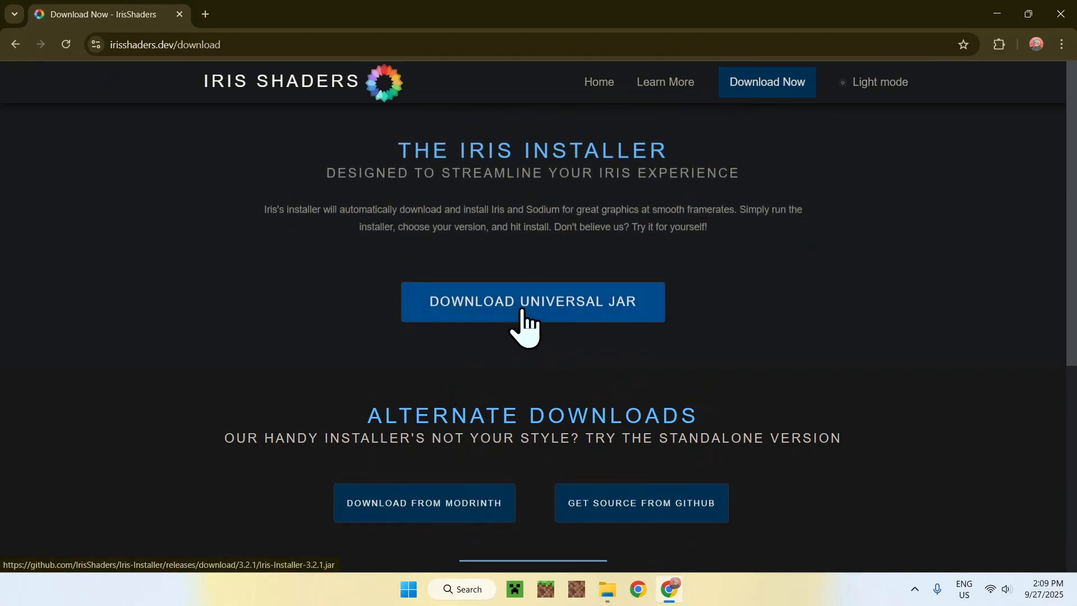
{"action": "left_click", "coordinate": [532, 302]}
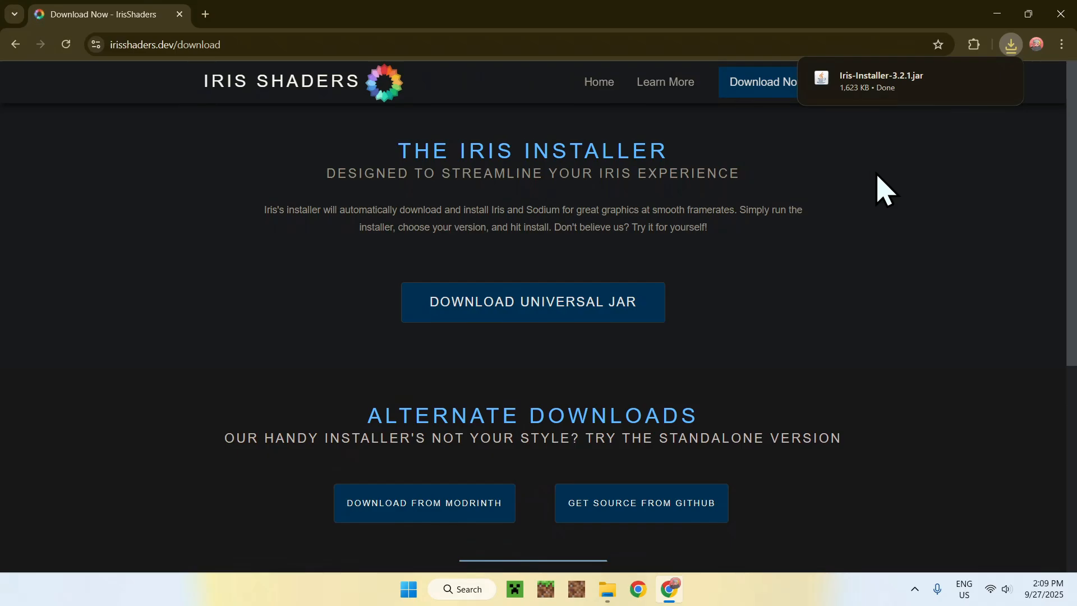
{"action": "mouse_move", "coordinate": [855, 168]}
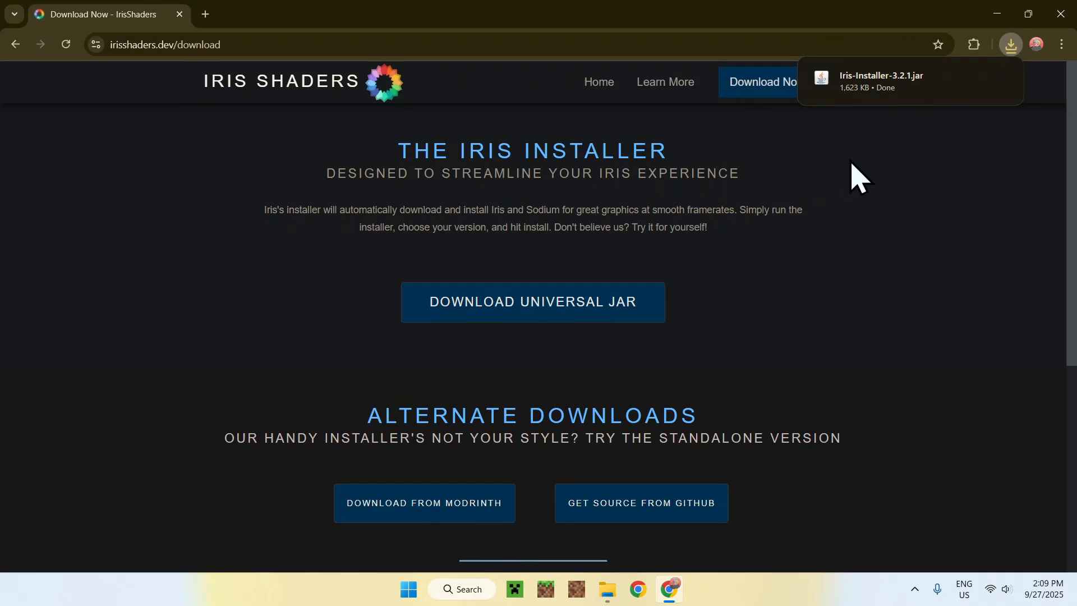
{"action": "left_click", "coordinate": [608, 589]}
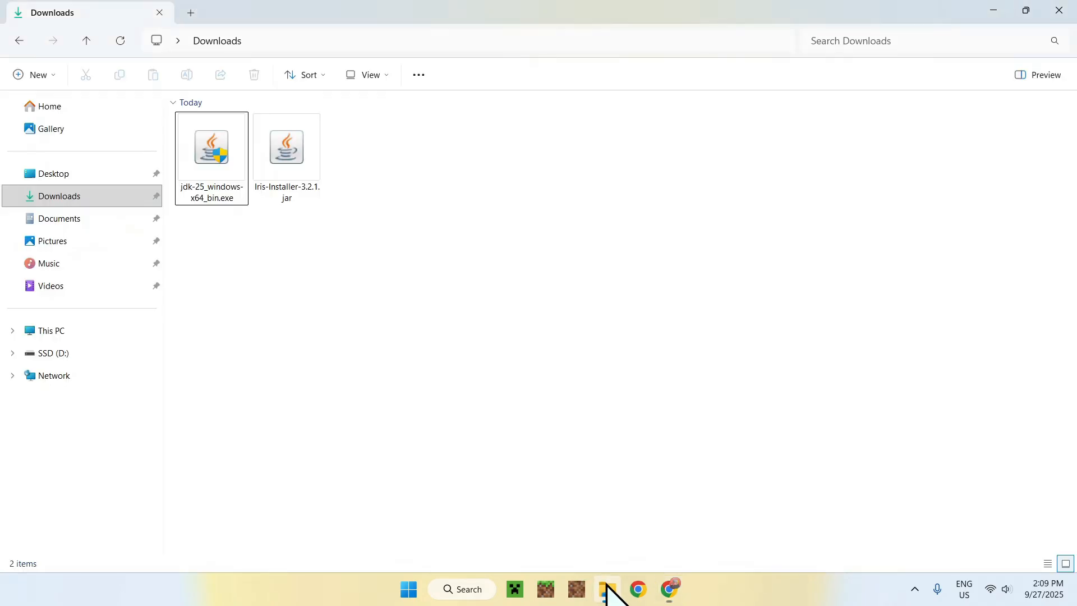
{"action": "mouse_move", "coordinate": [375, 168]}
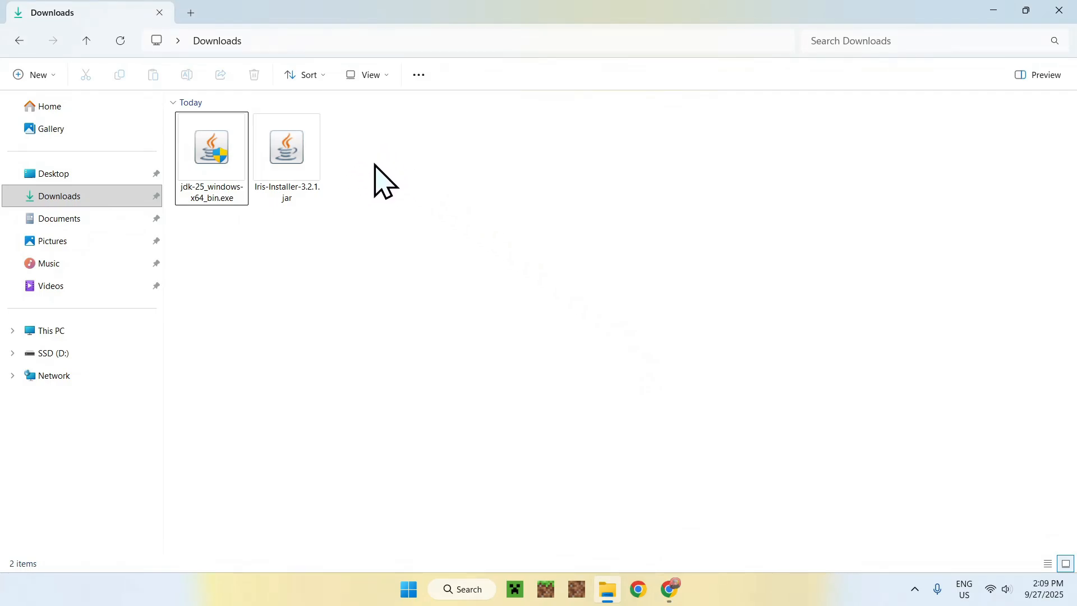
{"action": "mouse_move", "coordinate": [366, 160]}
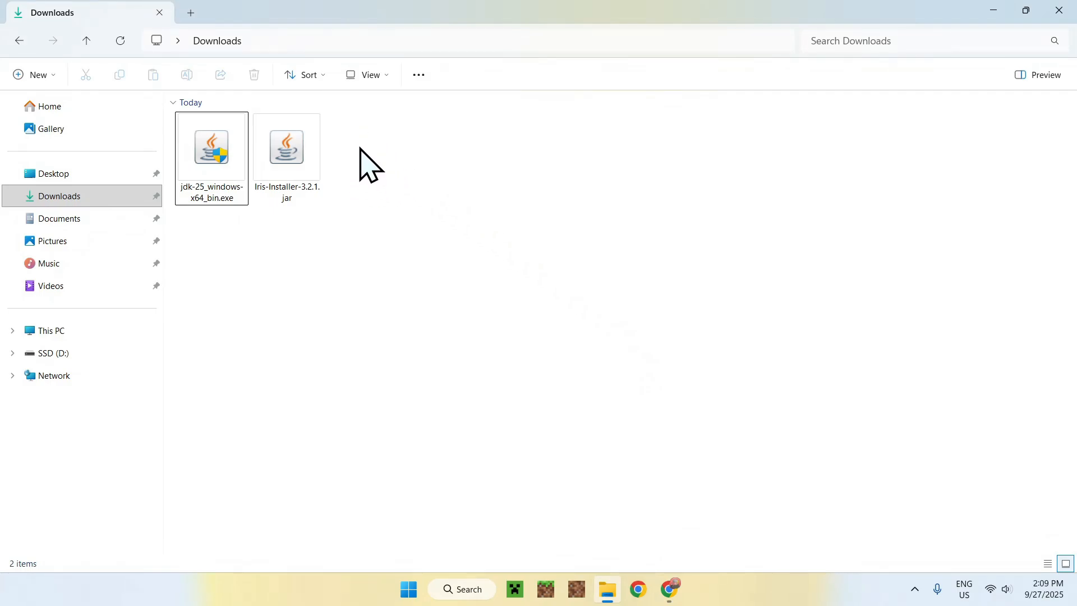
{"action": "mouse_move", "coordinate": [466, 197]}
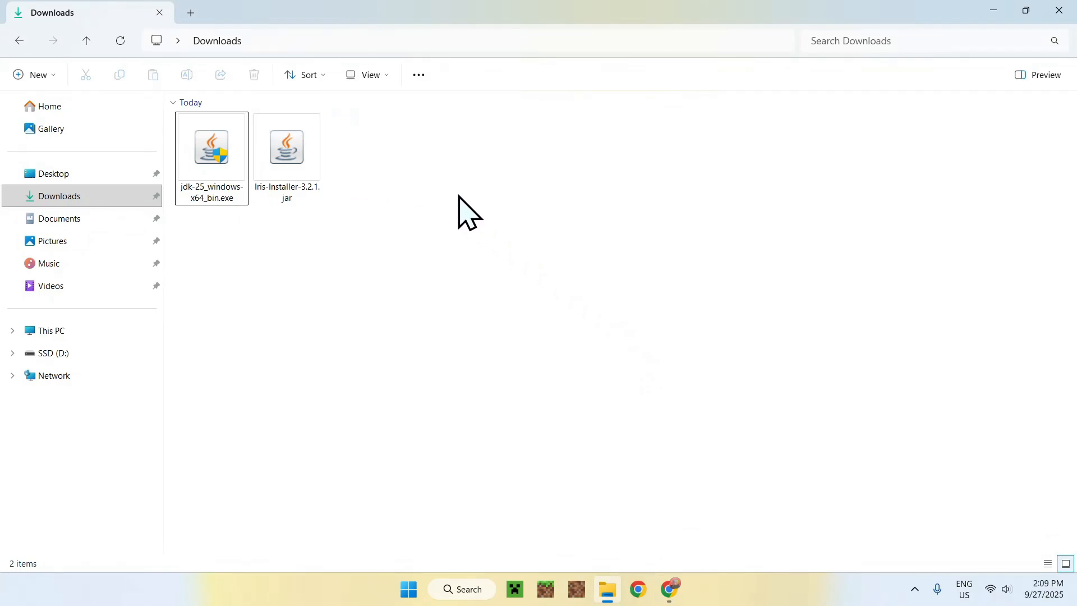
{"action": "mouse_move", "coordinate": [366, 168]}
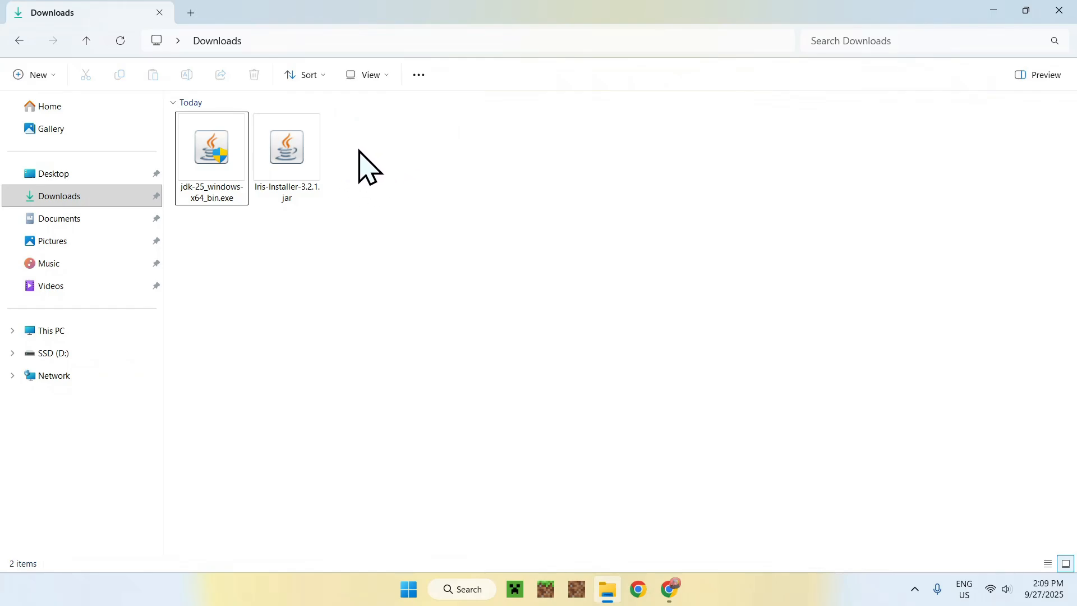
{"action": "mouse_move", "coordinate": [197, 236]}
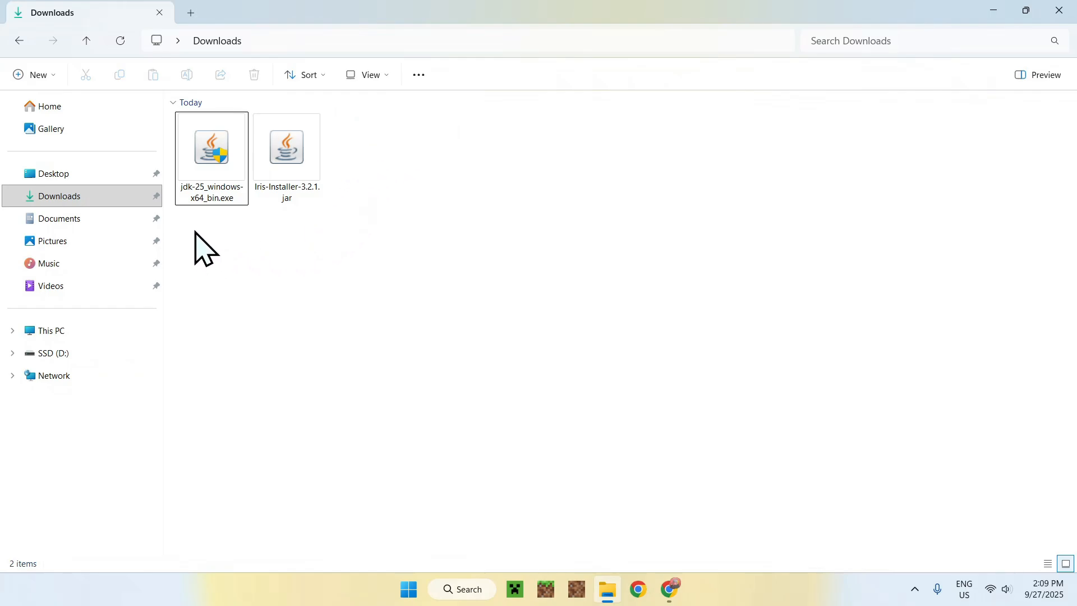
{"action": "mouse_move", "coordinate": [400, 152]}
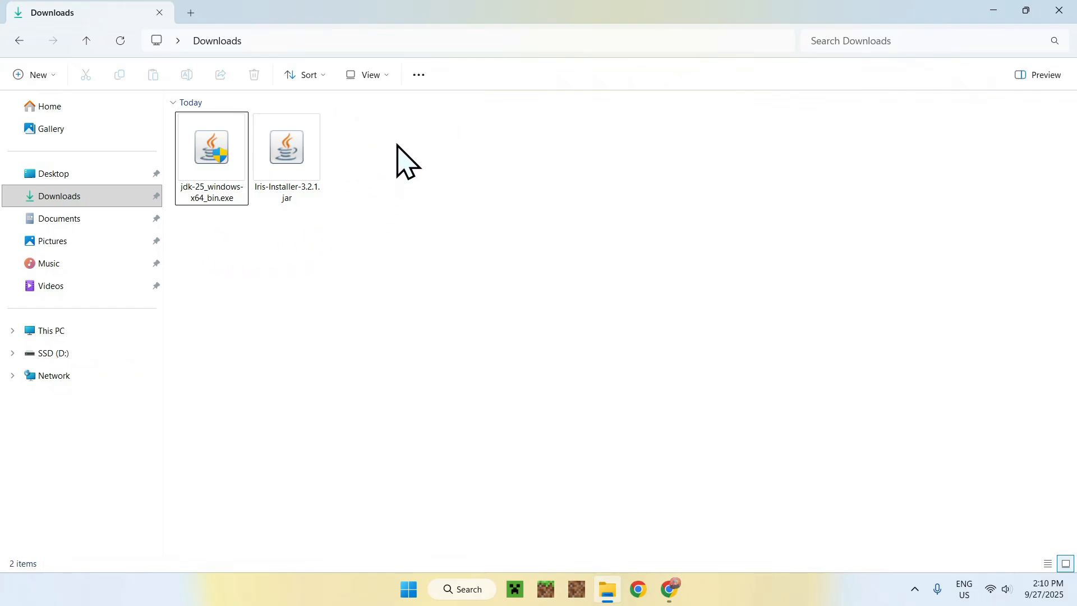
{"action": "mouse_move", "coordinate": [364, 144]}
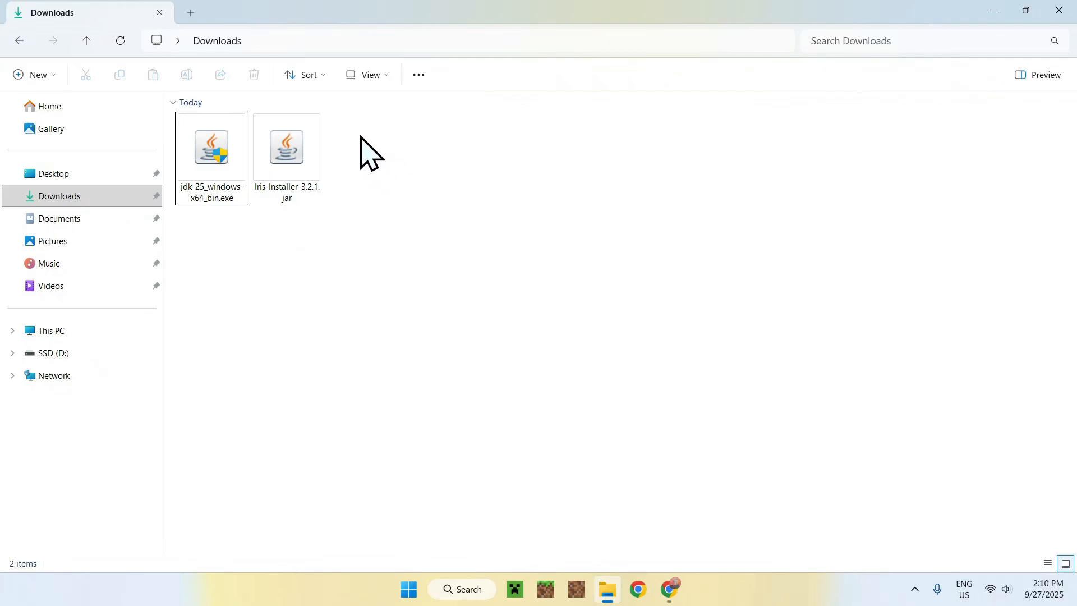
Run Iris-Installer-3.2.1.jar with the newly installed Java.
{"action": "double_click", "coordinate": [286, 147]}
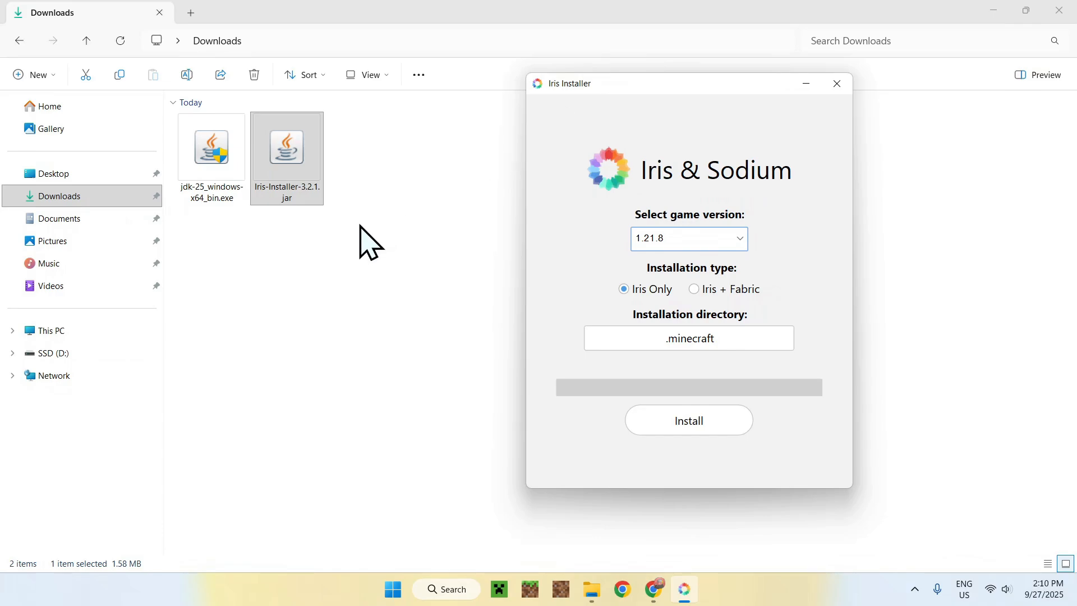
{"action": "mouse_move", "coordinate": [383, 239]}
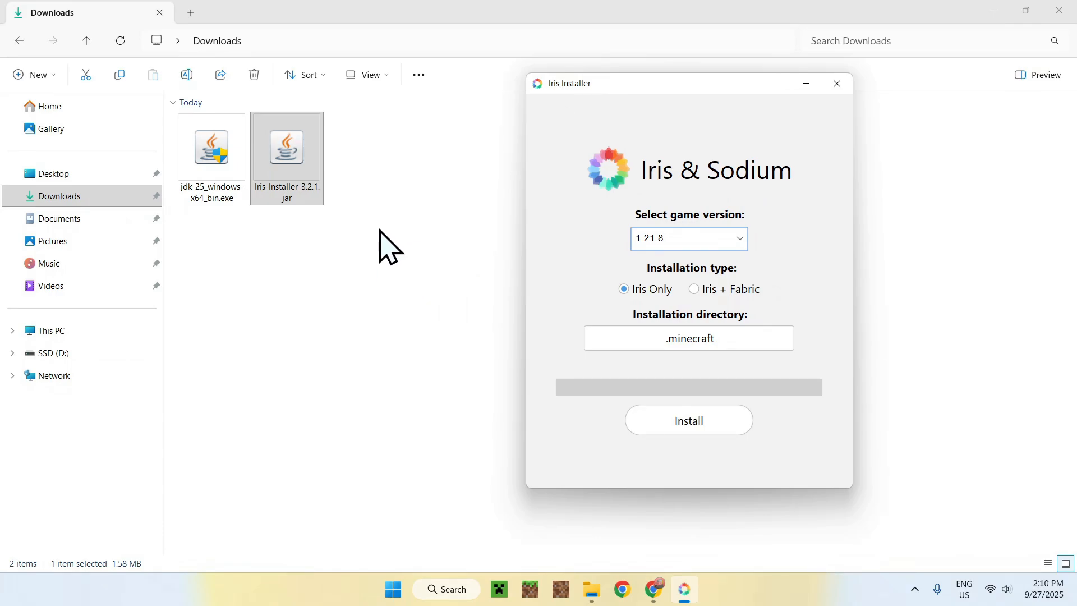
Drag the Iris & Sodium installer window toward the screen centre, keeping 1.21.8 and Iris Only.
{"action": "left_click_drag", "start_coordinate": [567, 83], "coordinate": [594, 94]}
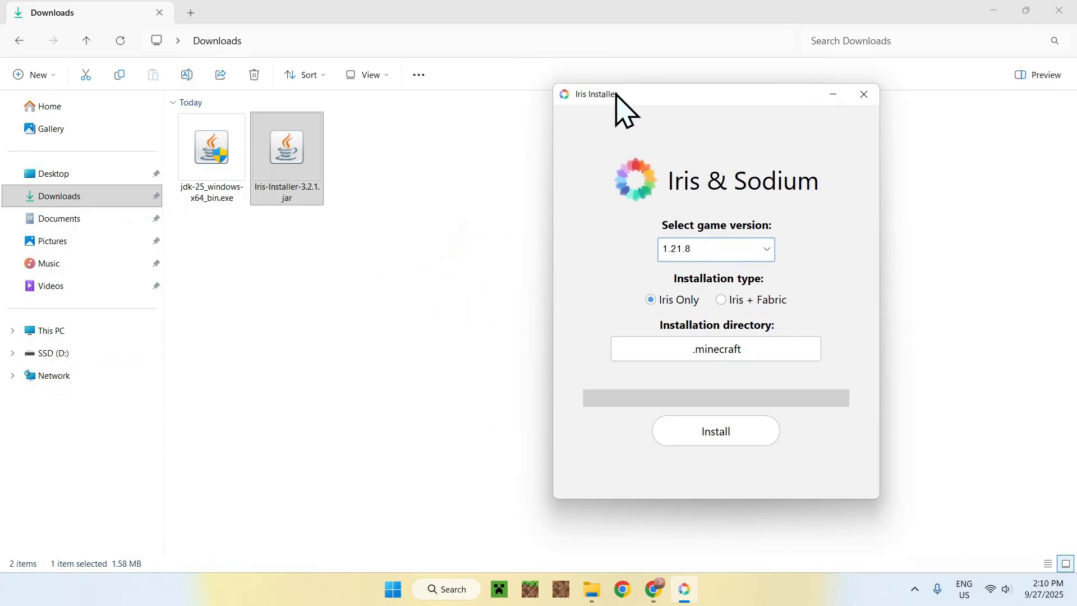
{"action": "left_click_drag", "start_coordinate": [590, 94], "coordinate": [718, 116]}
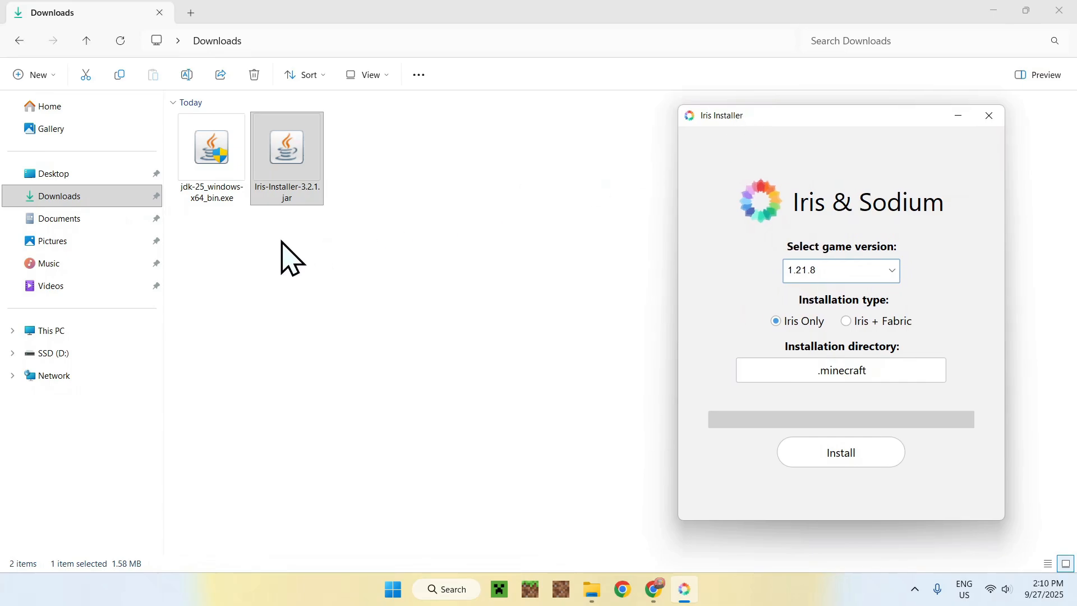
{"action": "mouse_move", "coordinate": [203, 268]}
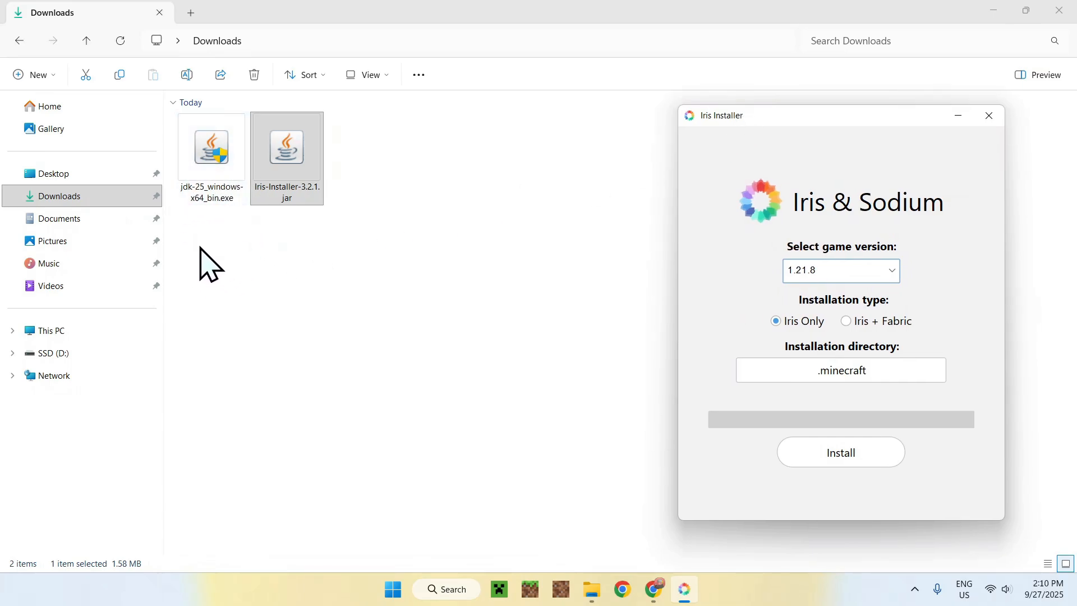
{"action": "mouse_move", "coordinate": [580, 289]}
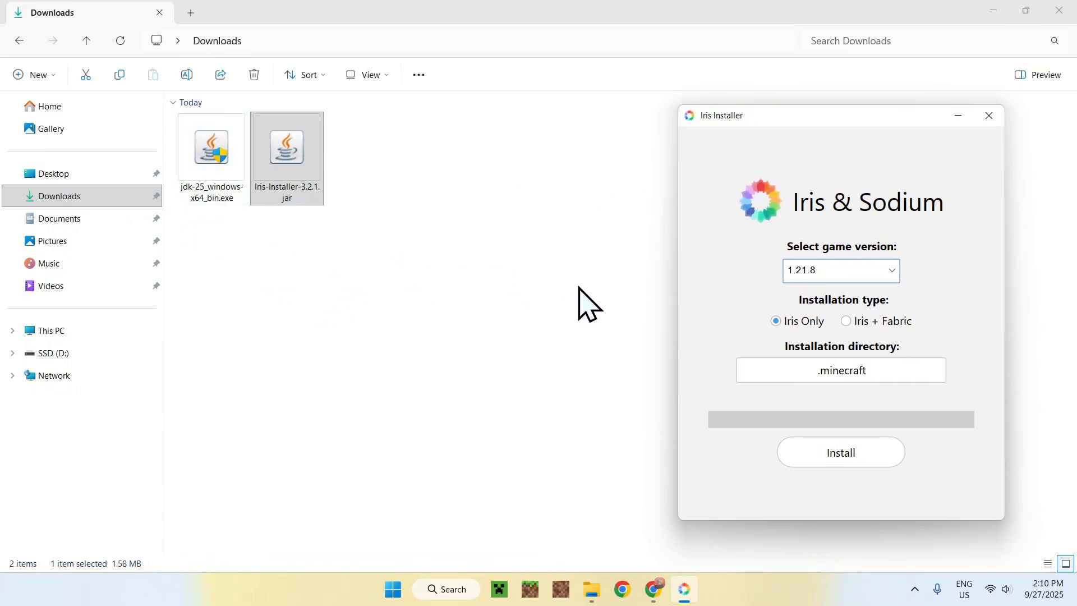
{"action": "left_click_drag", "start_coordinate": [718, 114], "coordinate": [658, 128]}
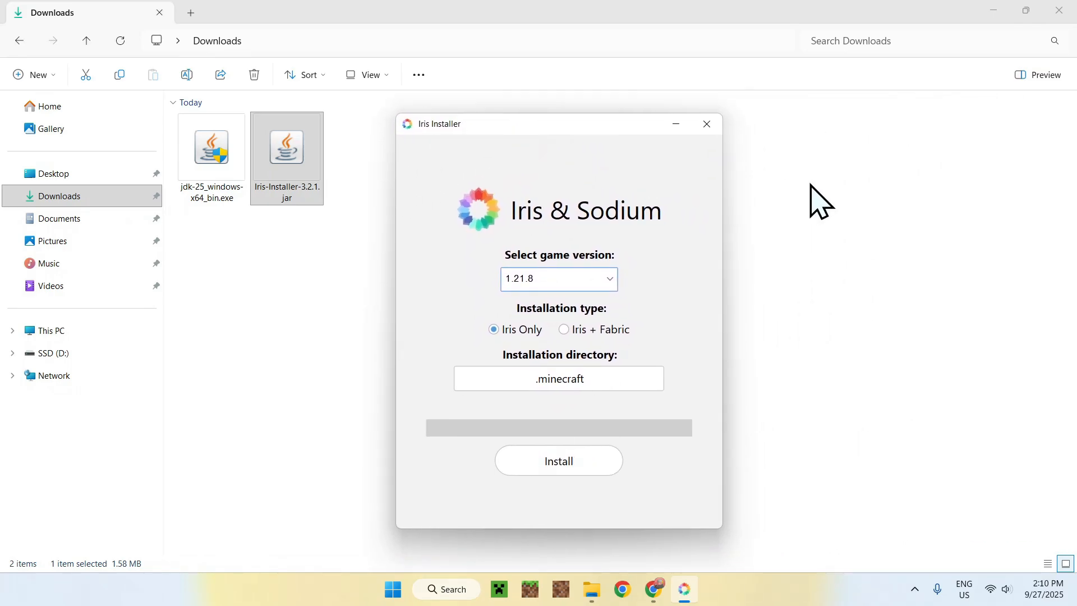
{"action": "mouse_move", "coordinate": [829, 222]}
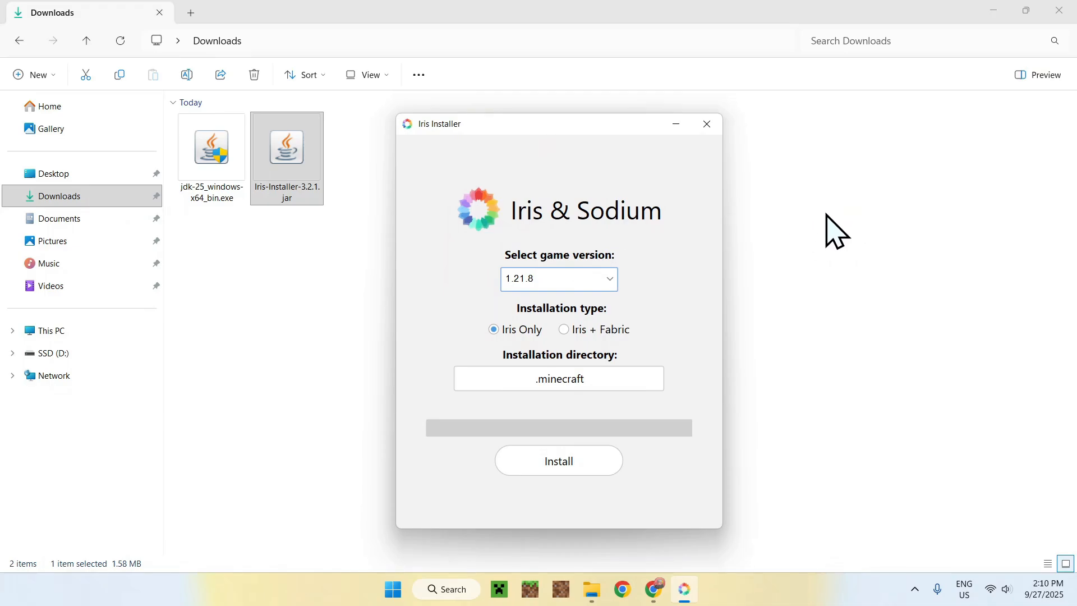